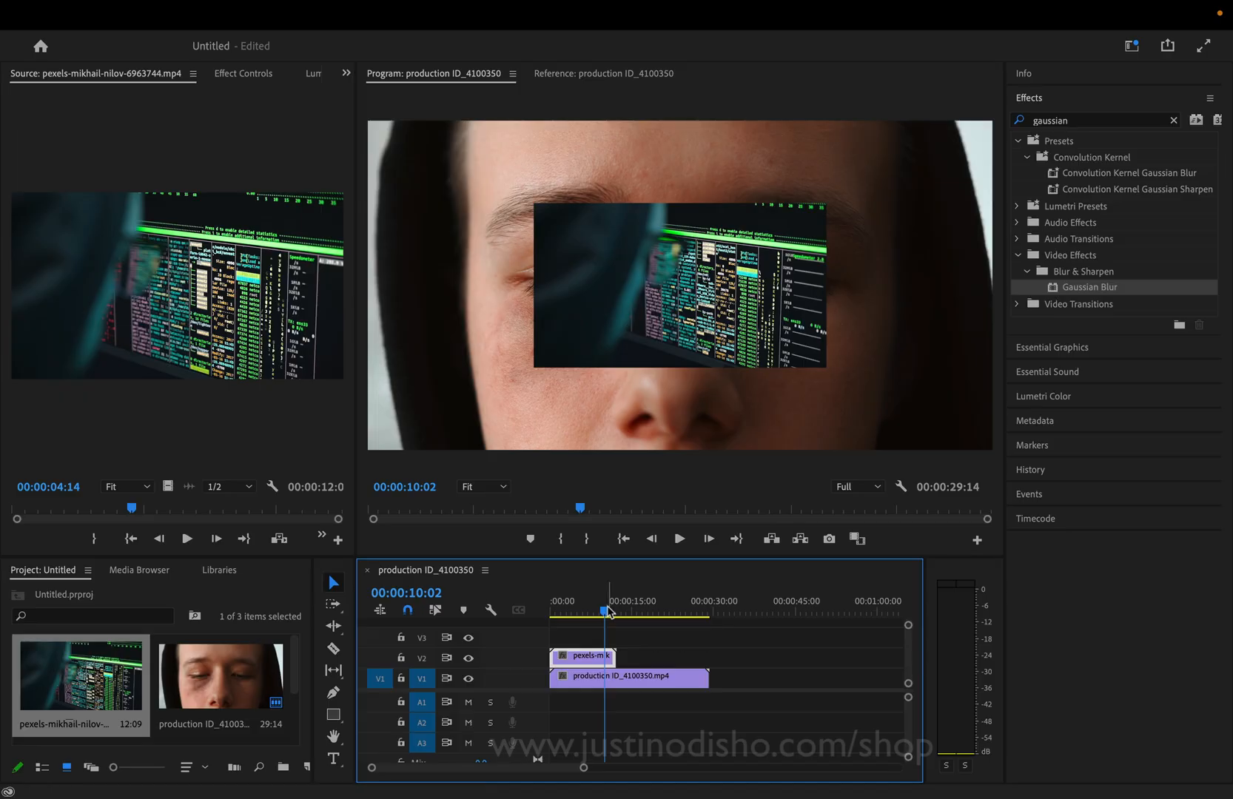
pyautogui.moveTo(212, 74)
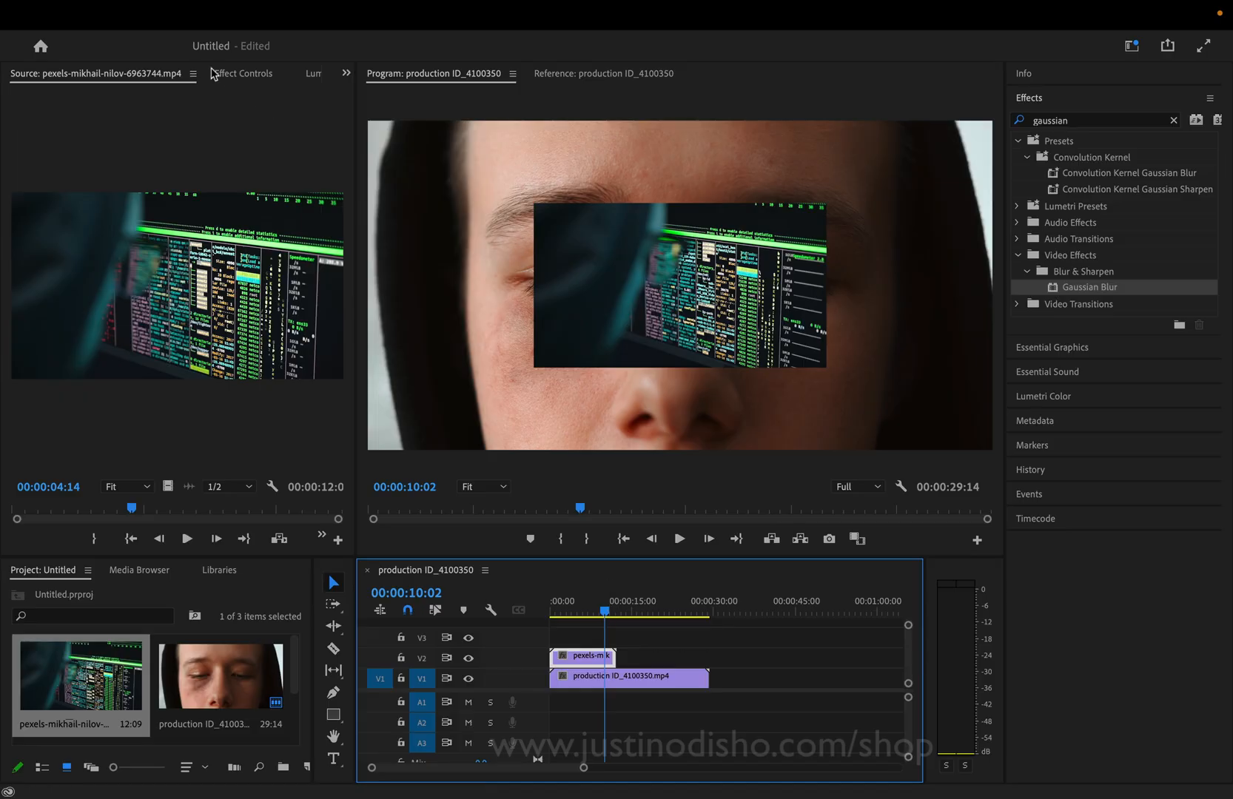
# - Scale the computer-screen clip up from 100 to 243 so it fills the frame
pyautogui.click(245, 73)
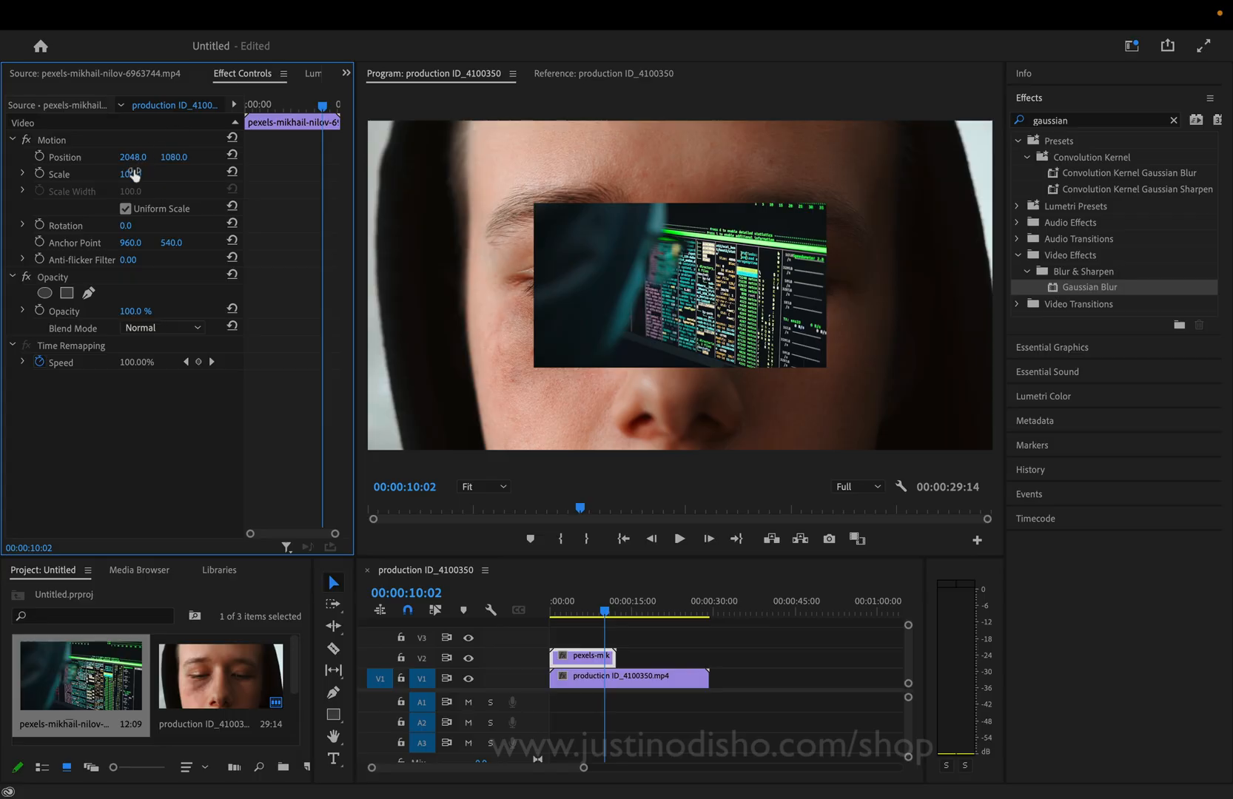
pyautogui.moveTo(126, 174); pyautogui.dragTo(138, 173)
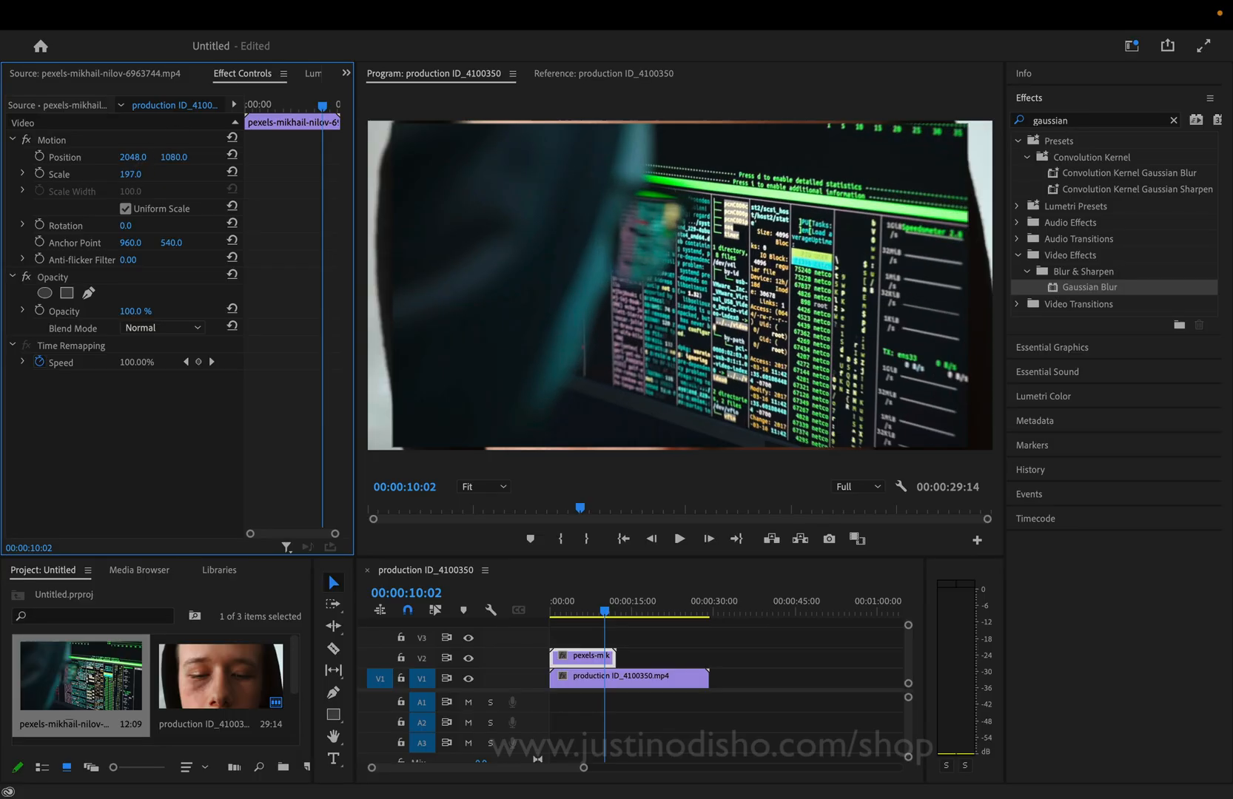
pyautogui.moveTo(130, 173); pyautogui.dragTo(142, 174)
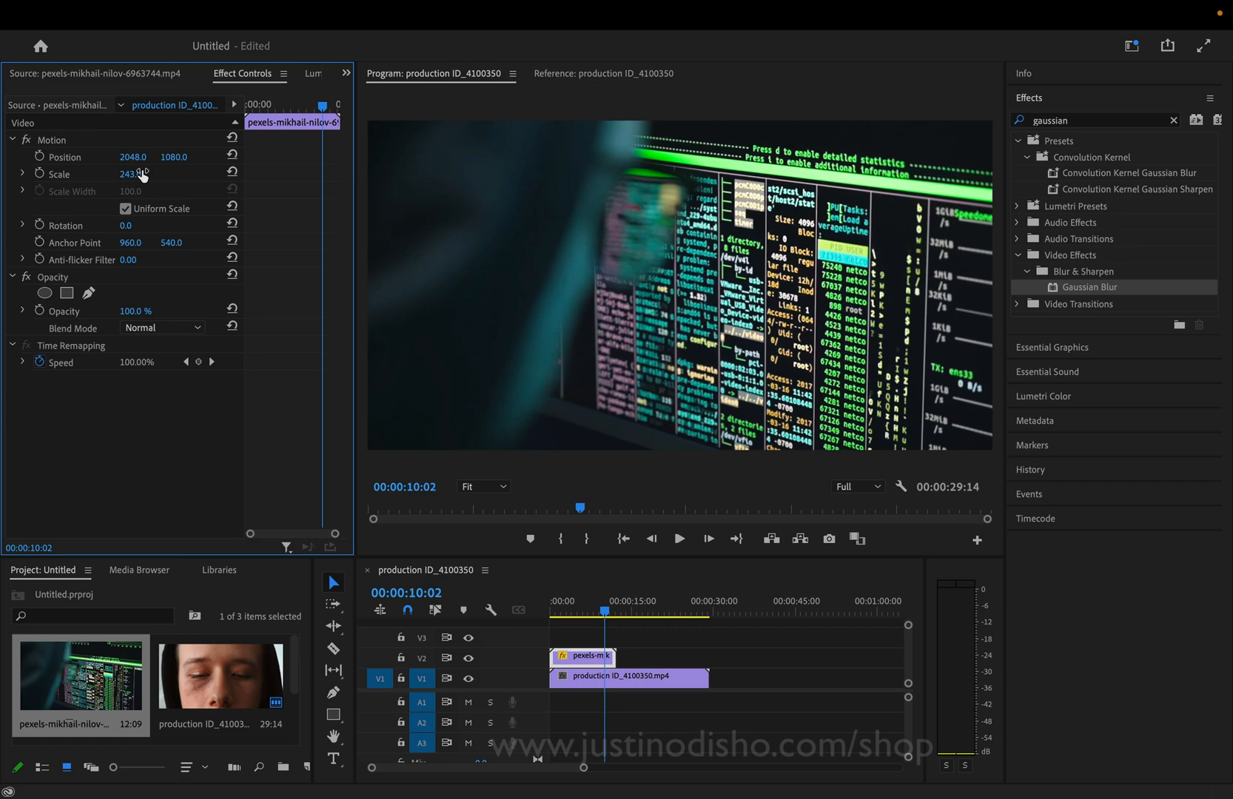
pyautogui.moveTo(1081, 120)
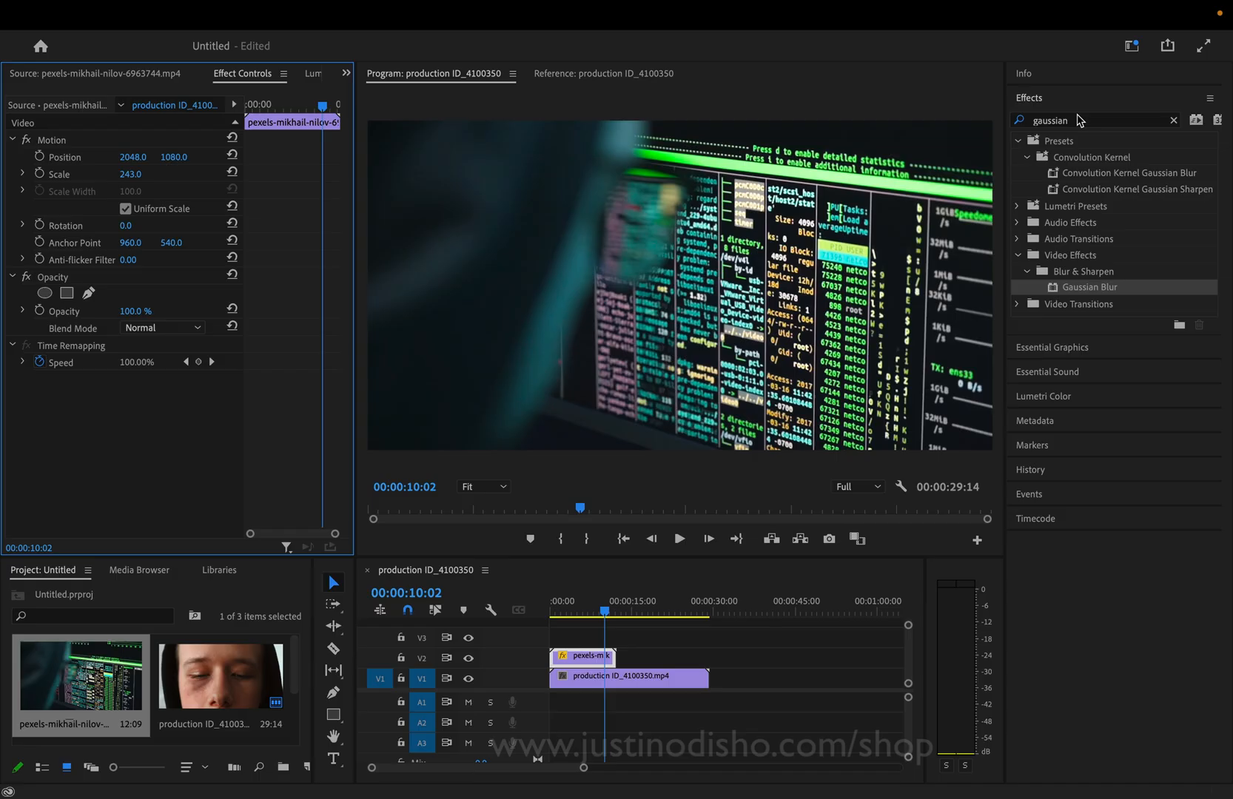
pyautogui.moveTo(667, 627)
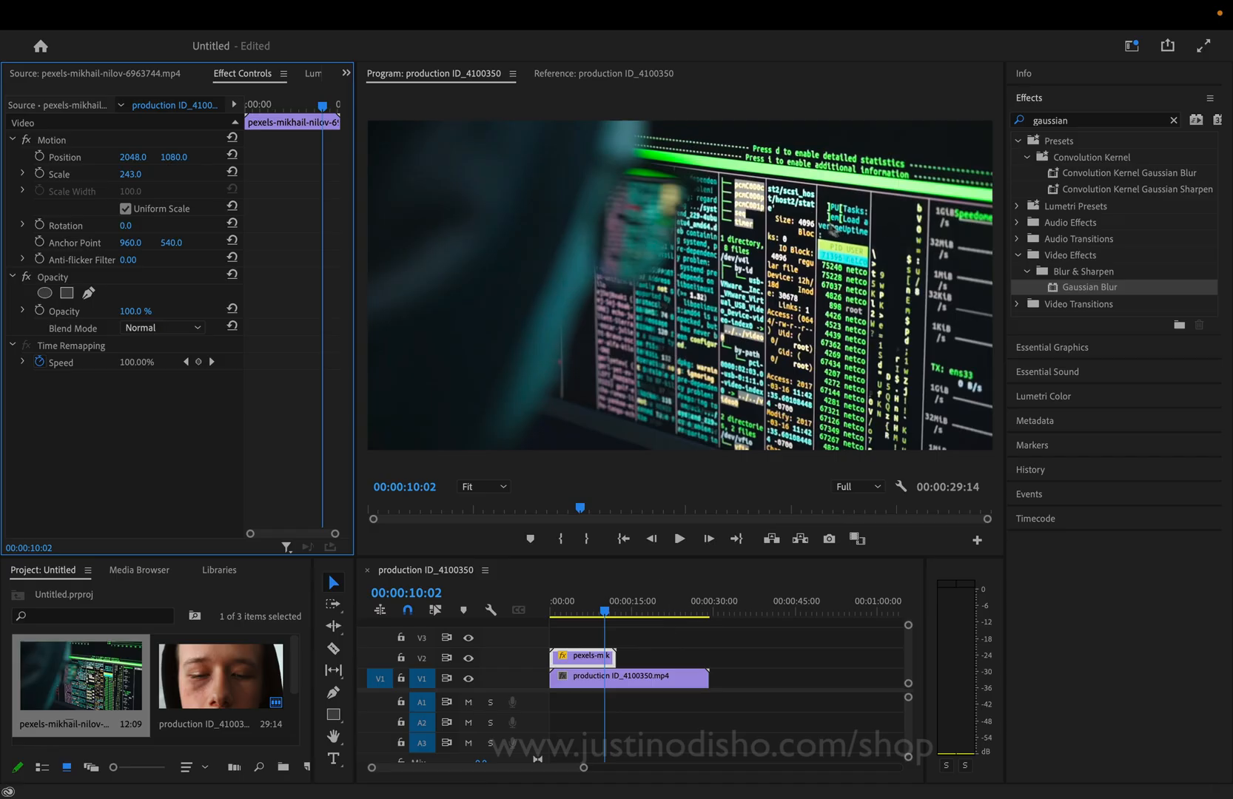
pyautogui.moveTo(777, 244)
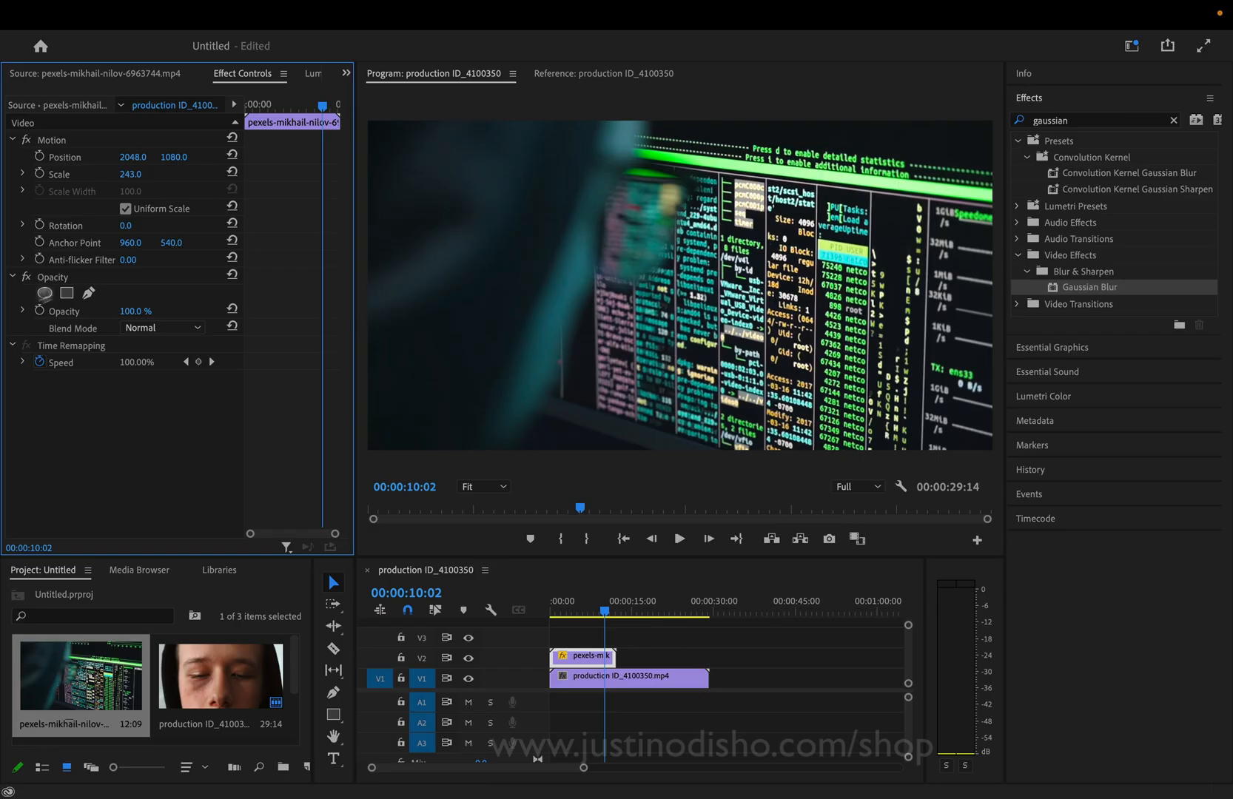
# - Try Lighten and Screen blend modes on the screen clip, then settle on Color Dodge
pyautogui.click(161, 327)
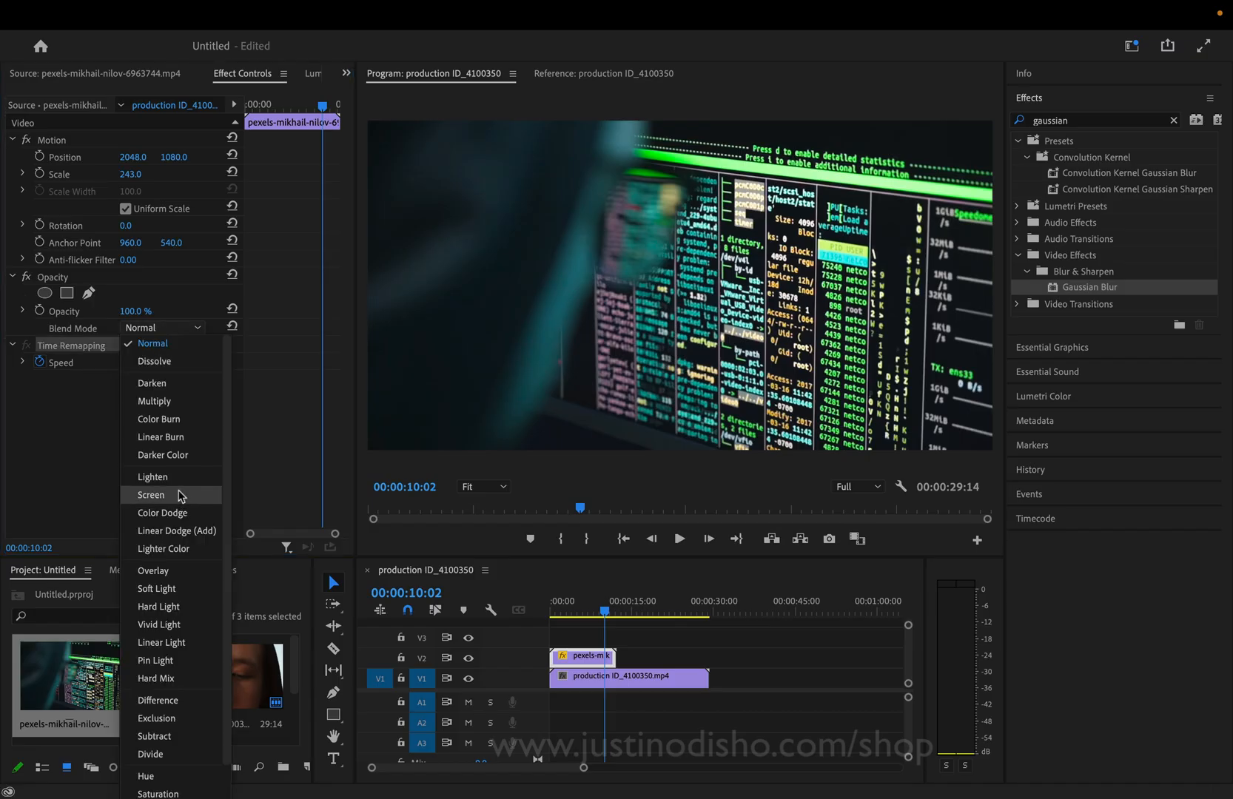
pyautogui.moveTo(182, 518)
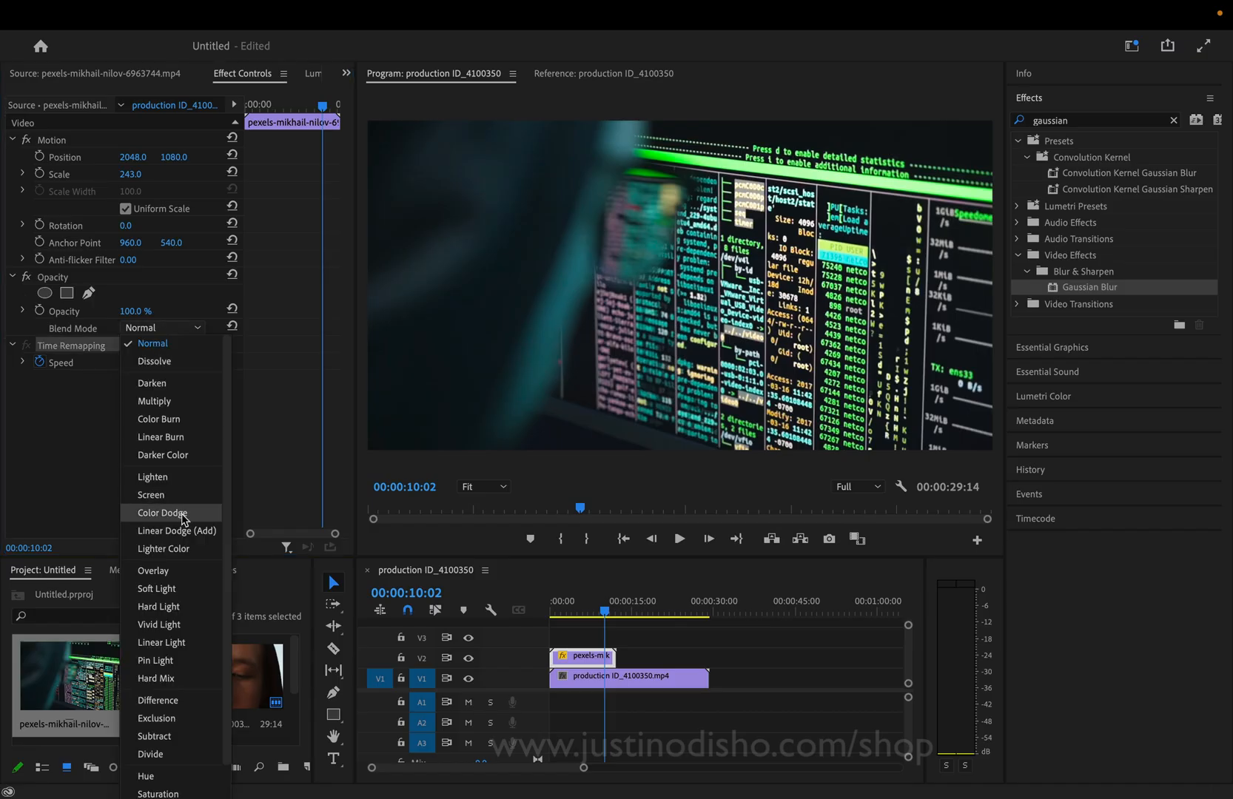
pyautogui.moveTo(153, 476)
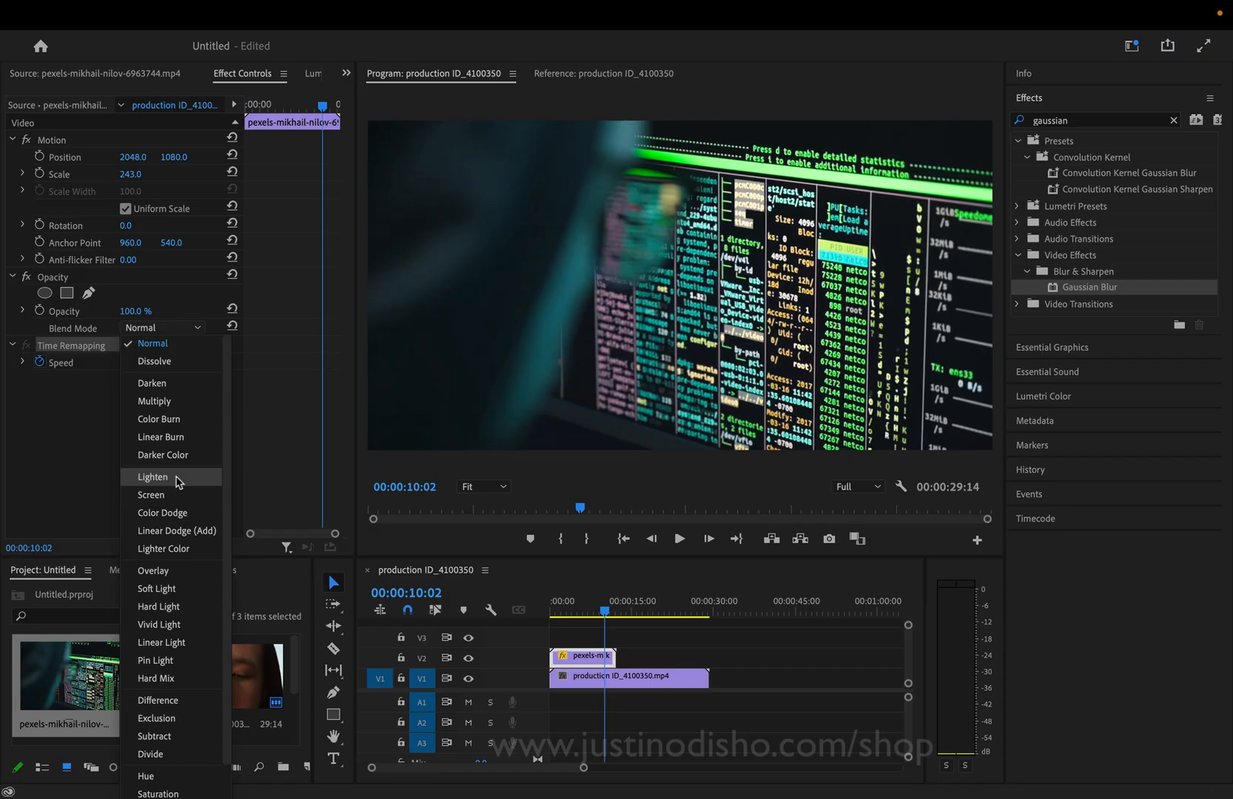
pyautogui.click(152, 476)
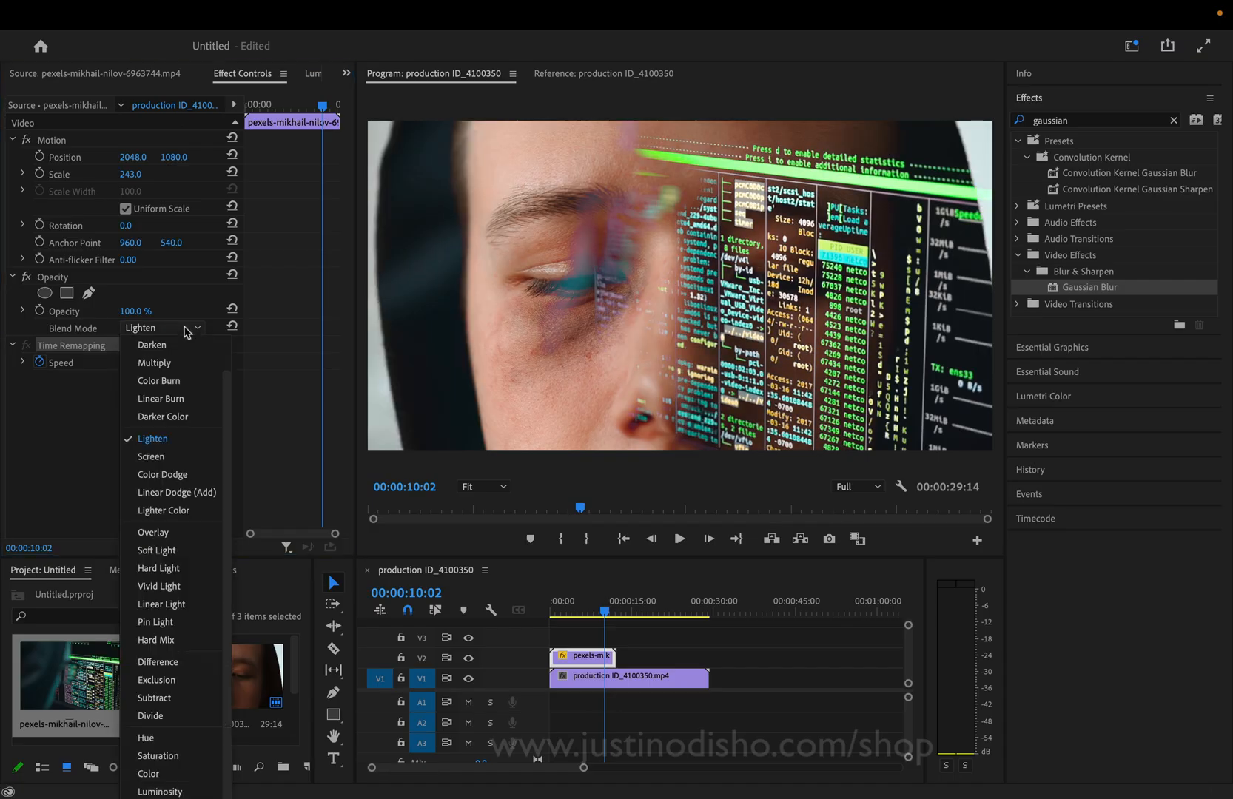
pyautogui.click(150, 455)
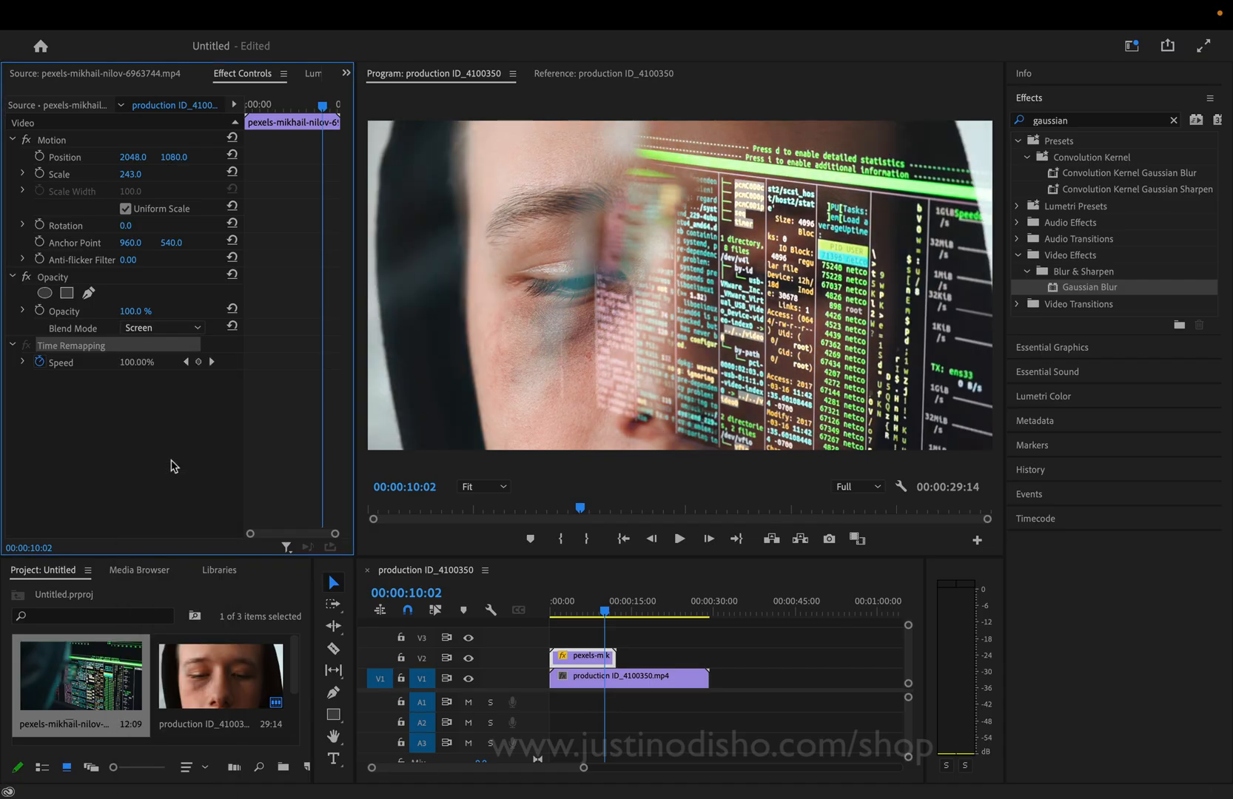
pyautogui.click(161, 327)
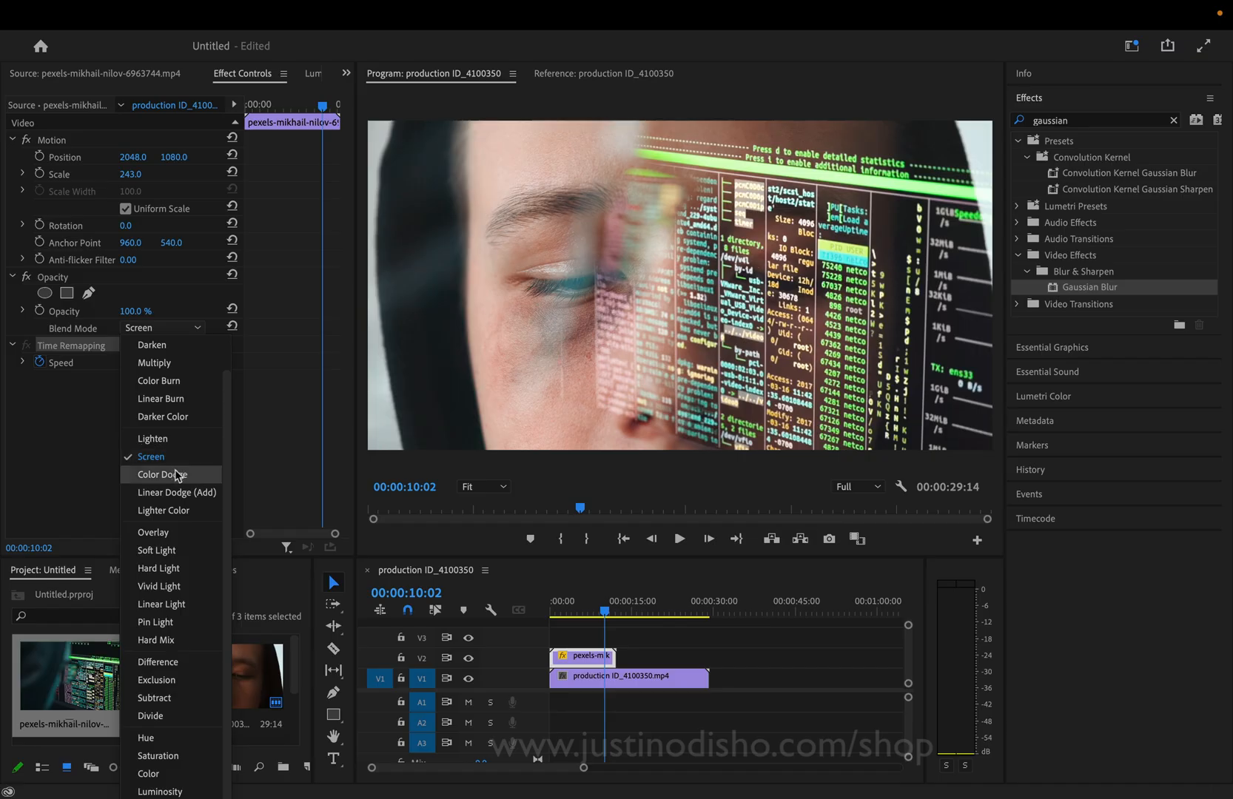
pyautogui.click(163, 473)
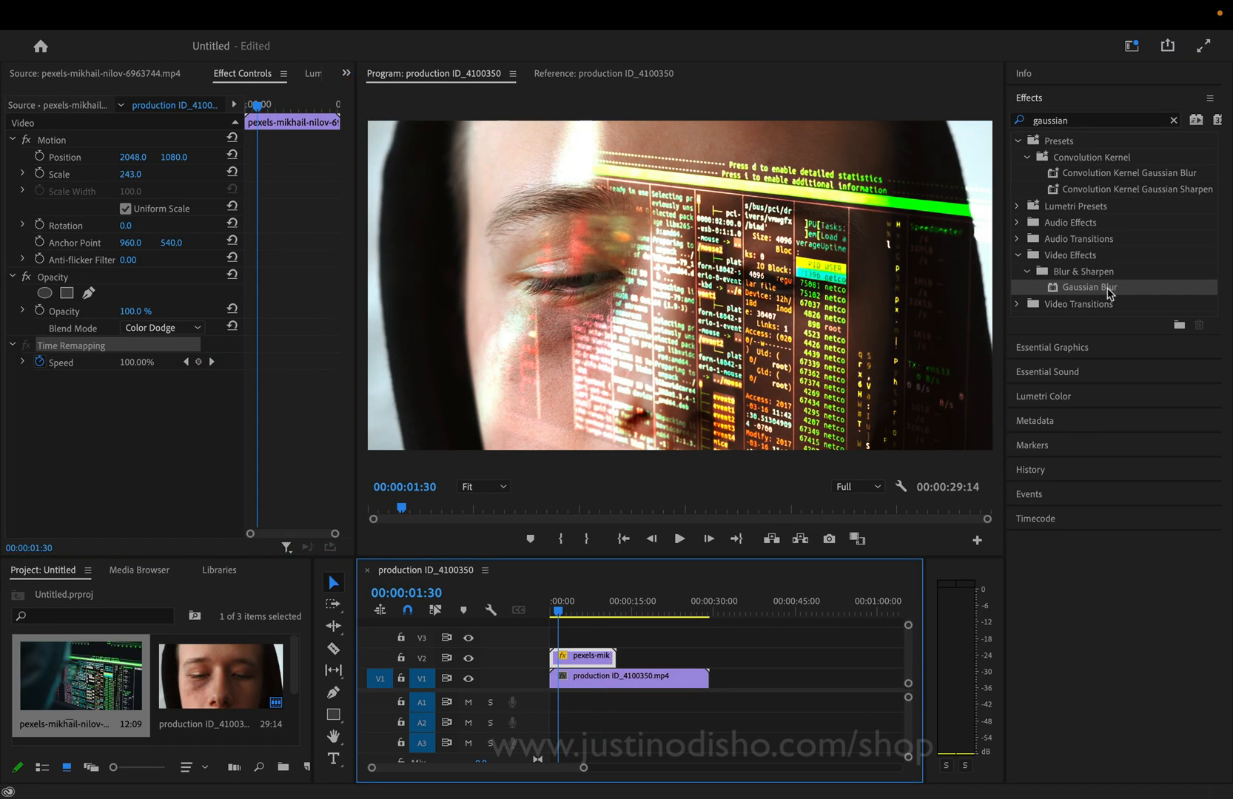
pyautogui.moveTo(1080, 378)
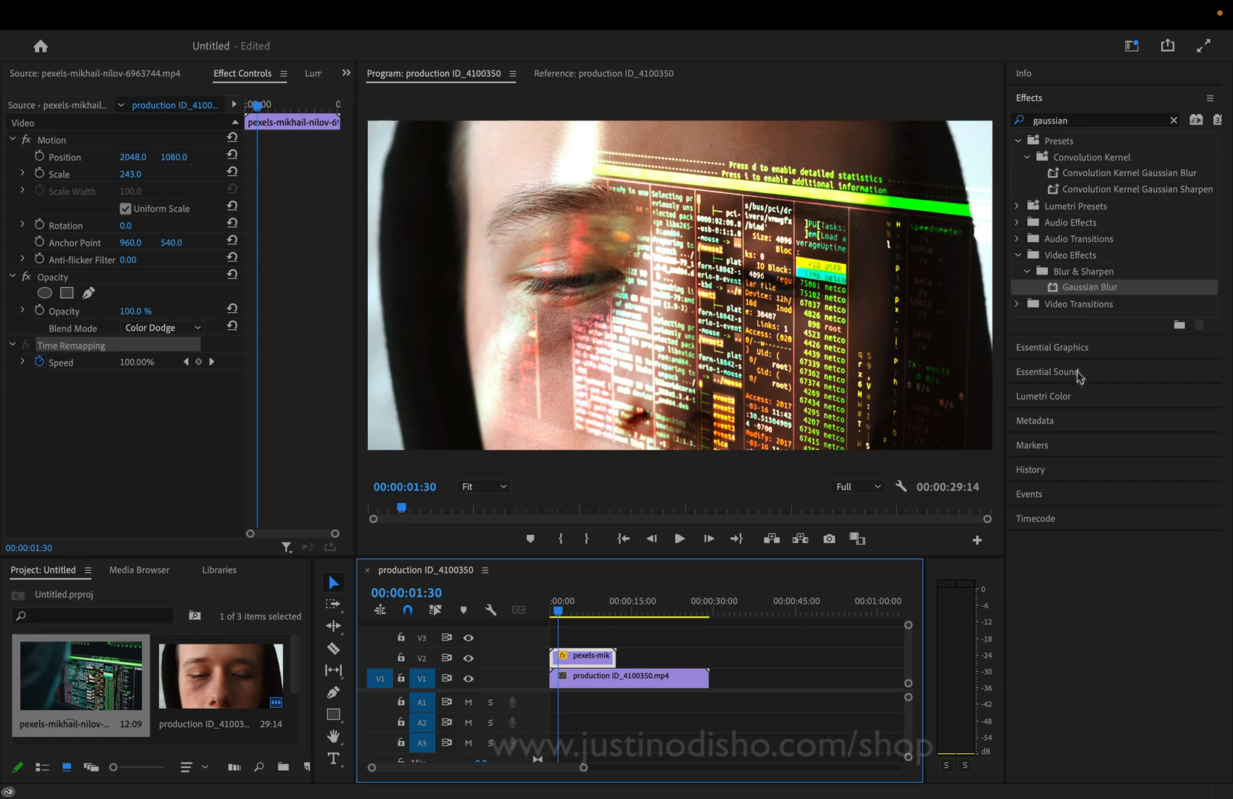
# - Add Lumetri Color grading and a Gaussian Blur effect to the screen clip
pyautogui.click(1044, 395)
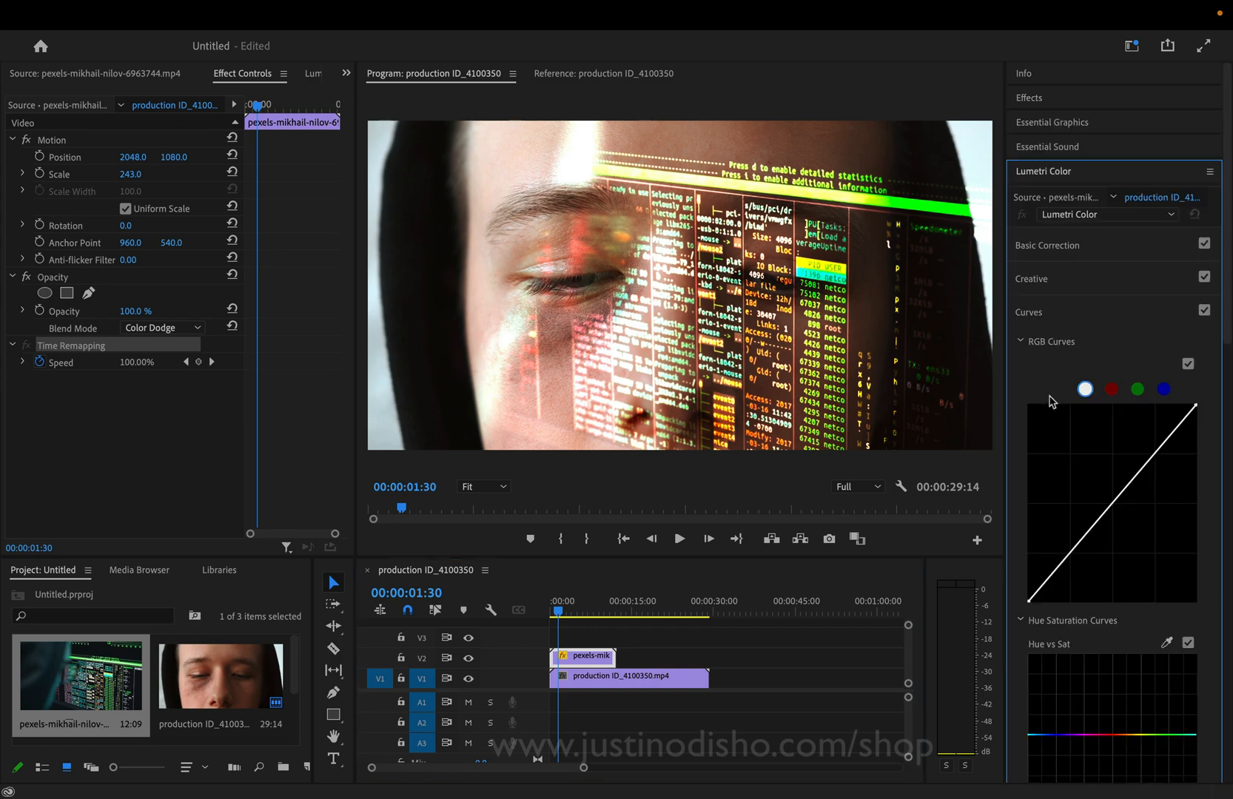
pyautogui.click(1048, 244)
pyautogui.write('gaussian')
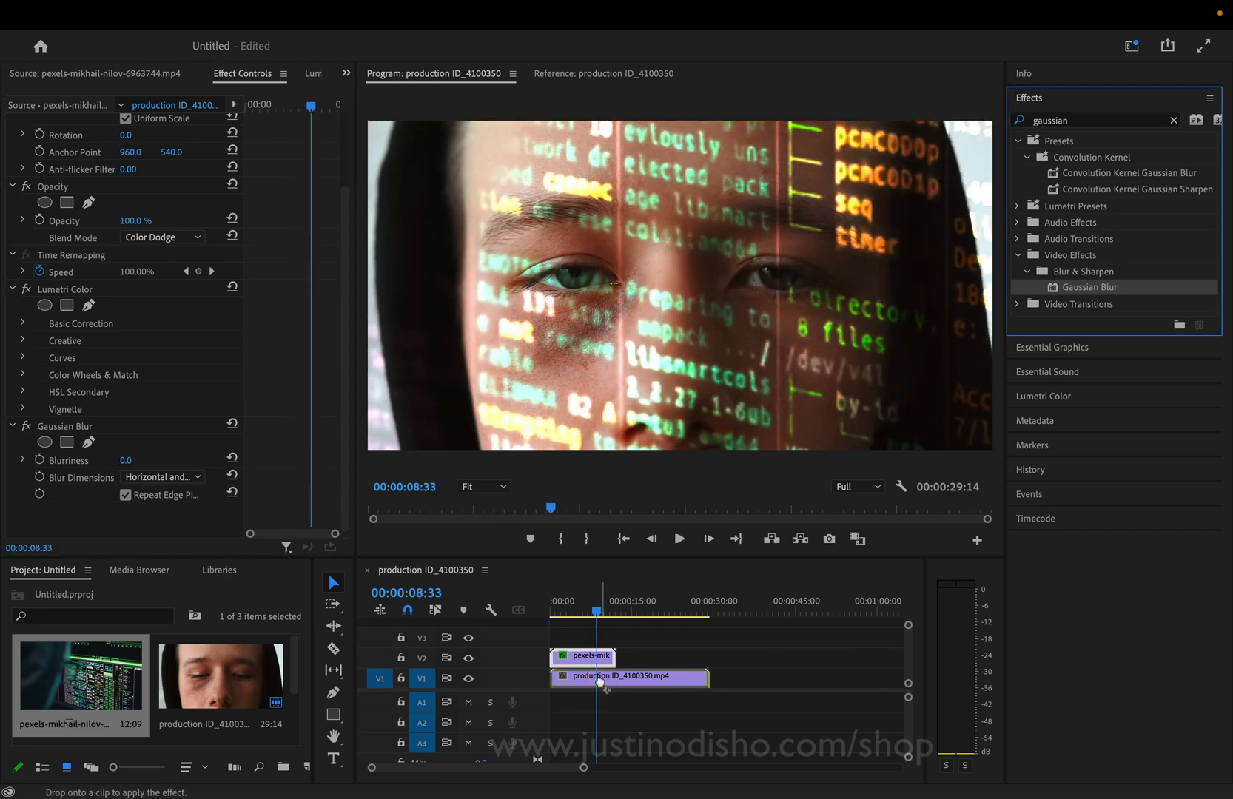
pyautogui.click(629, 678)
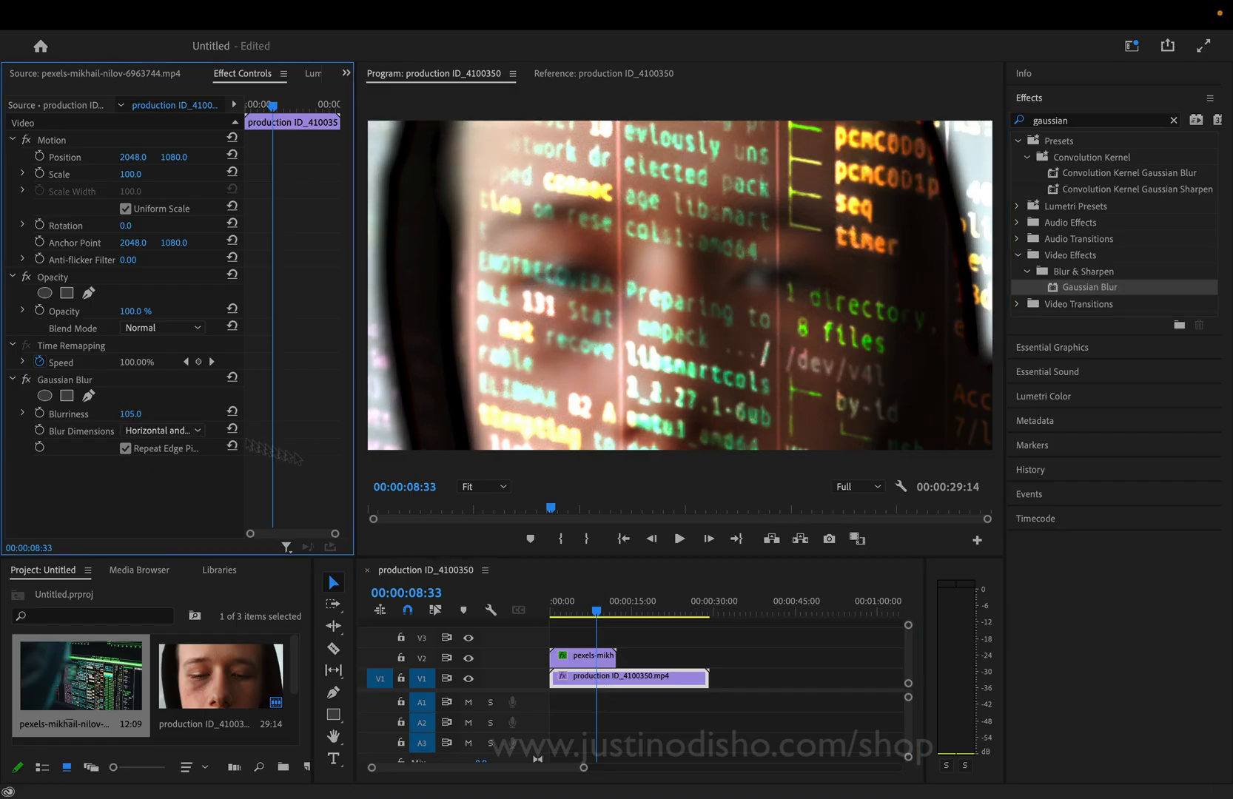
pyautogui.click(678, 539)
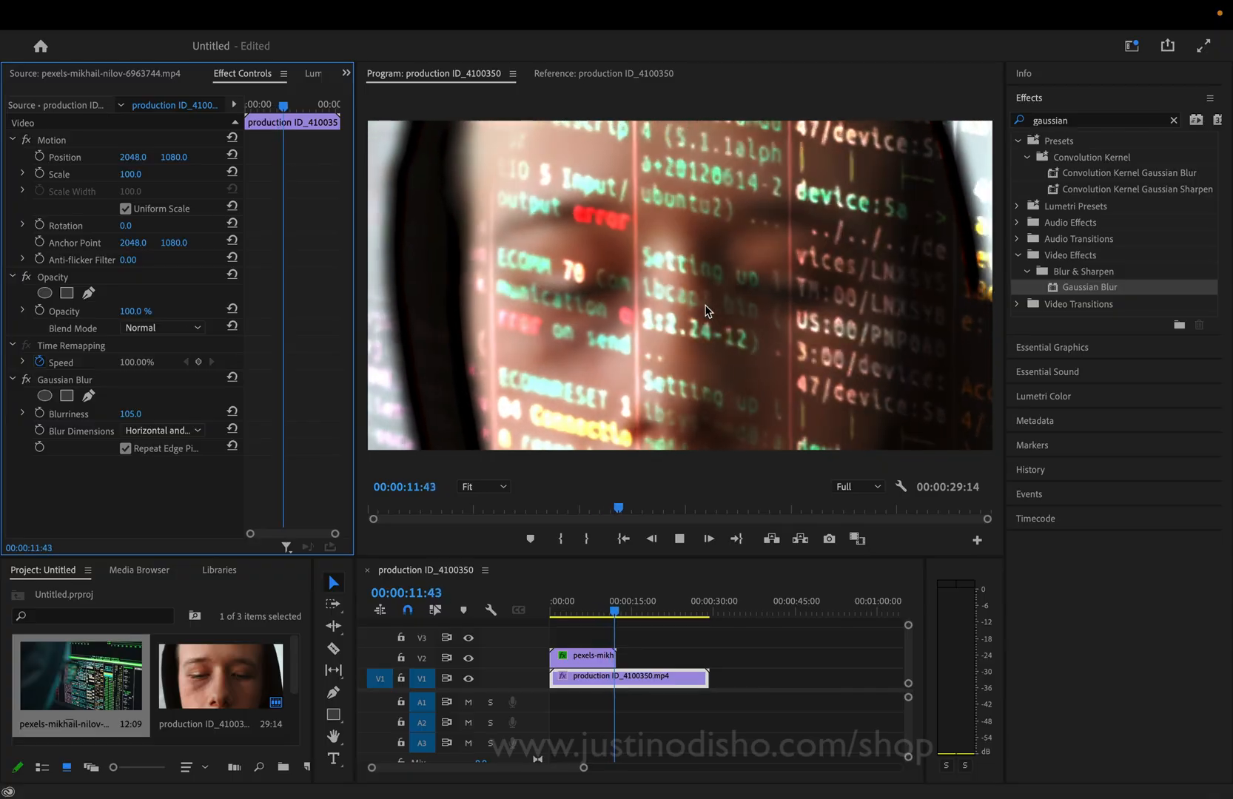
pyautogui.click(575, 610)
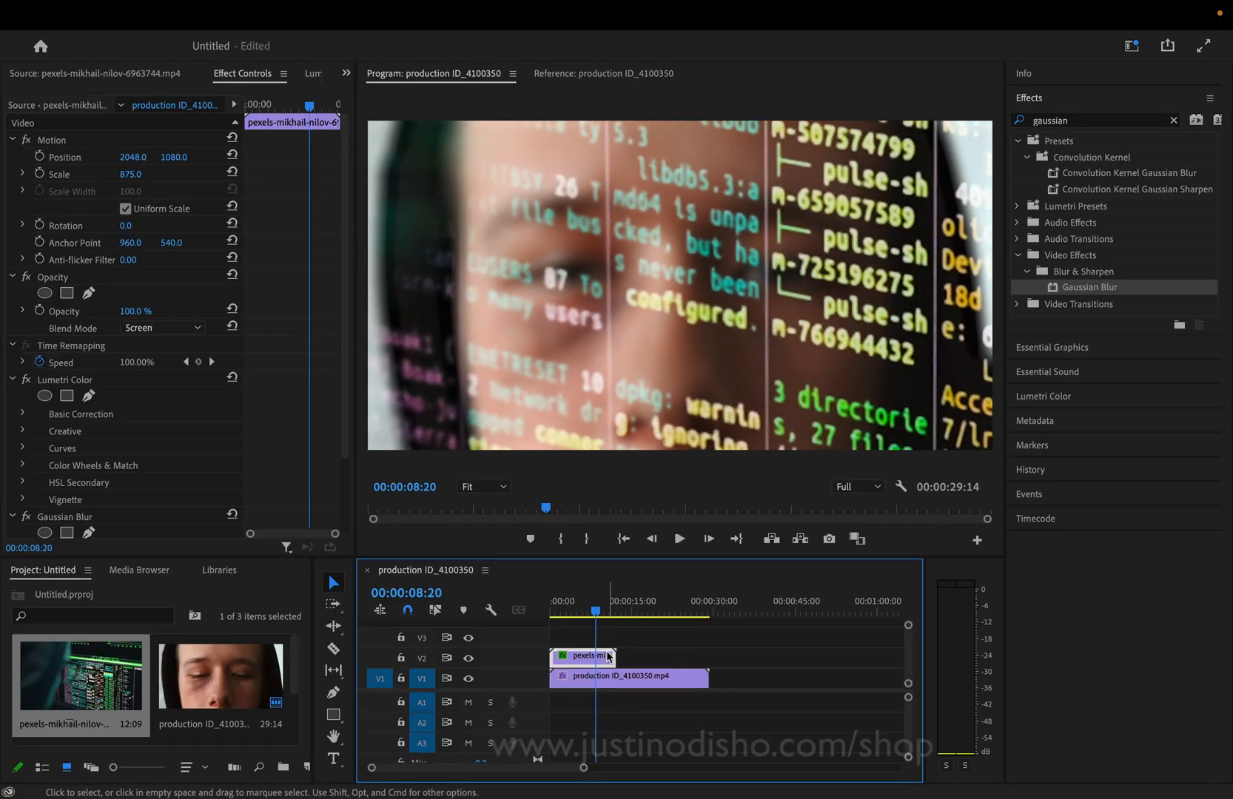
pyautogui.moveTo(622, 641)
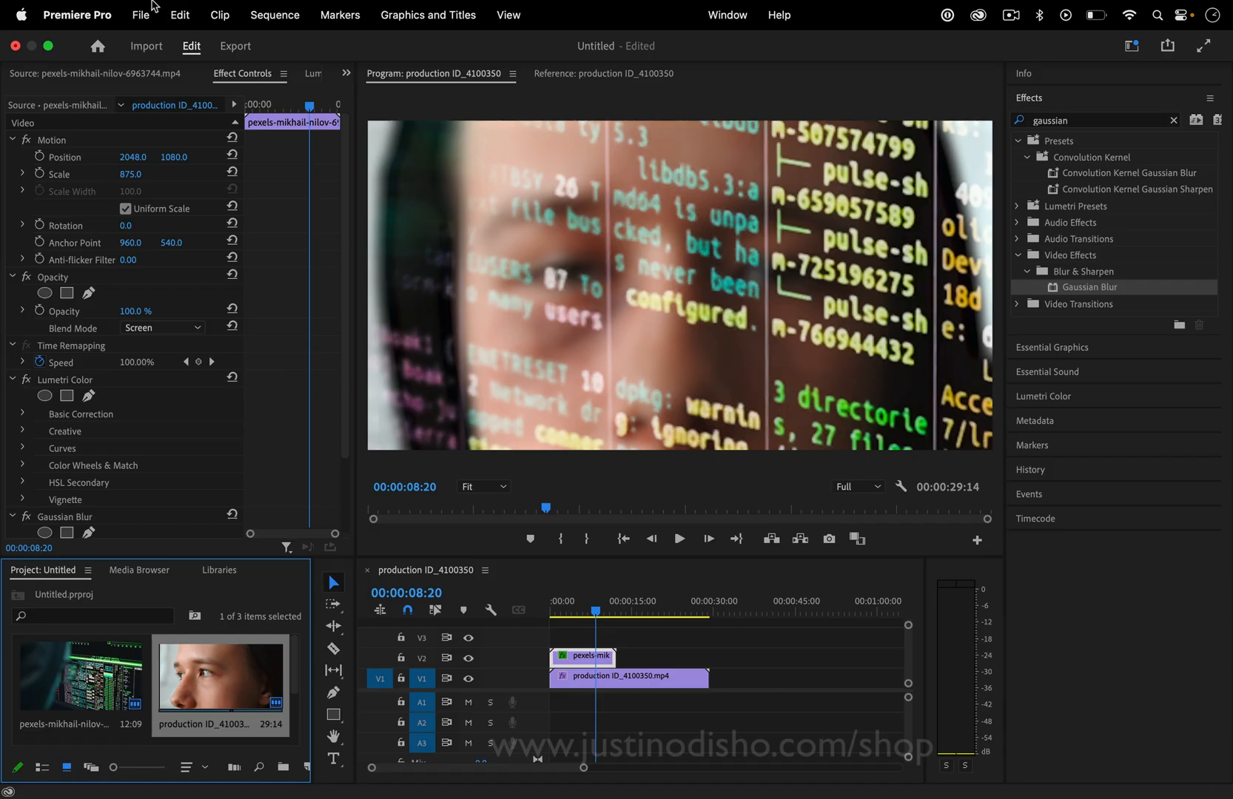
# - Create a new adjustment layer and give it a Lumetri Creative Look
pyautogui.click(140, 15)
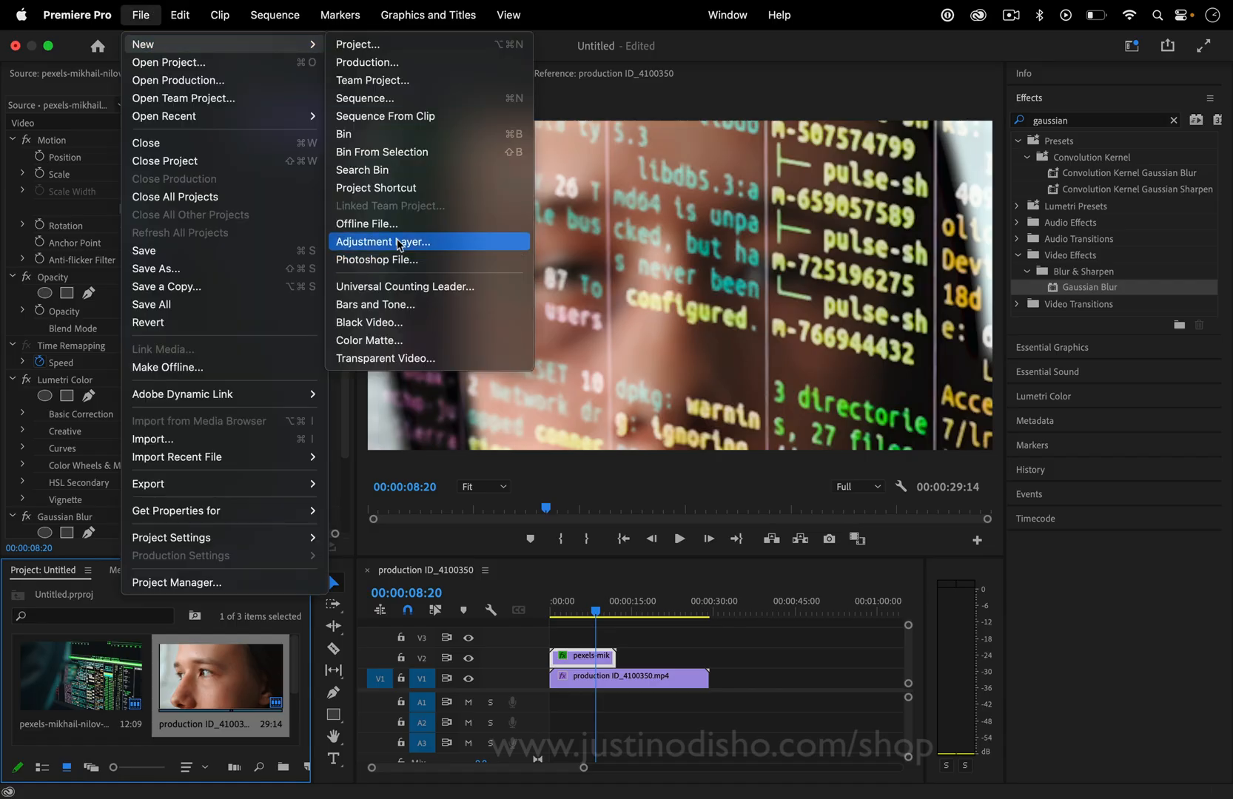
pyautogui.click(386, 242)
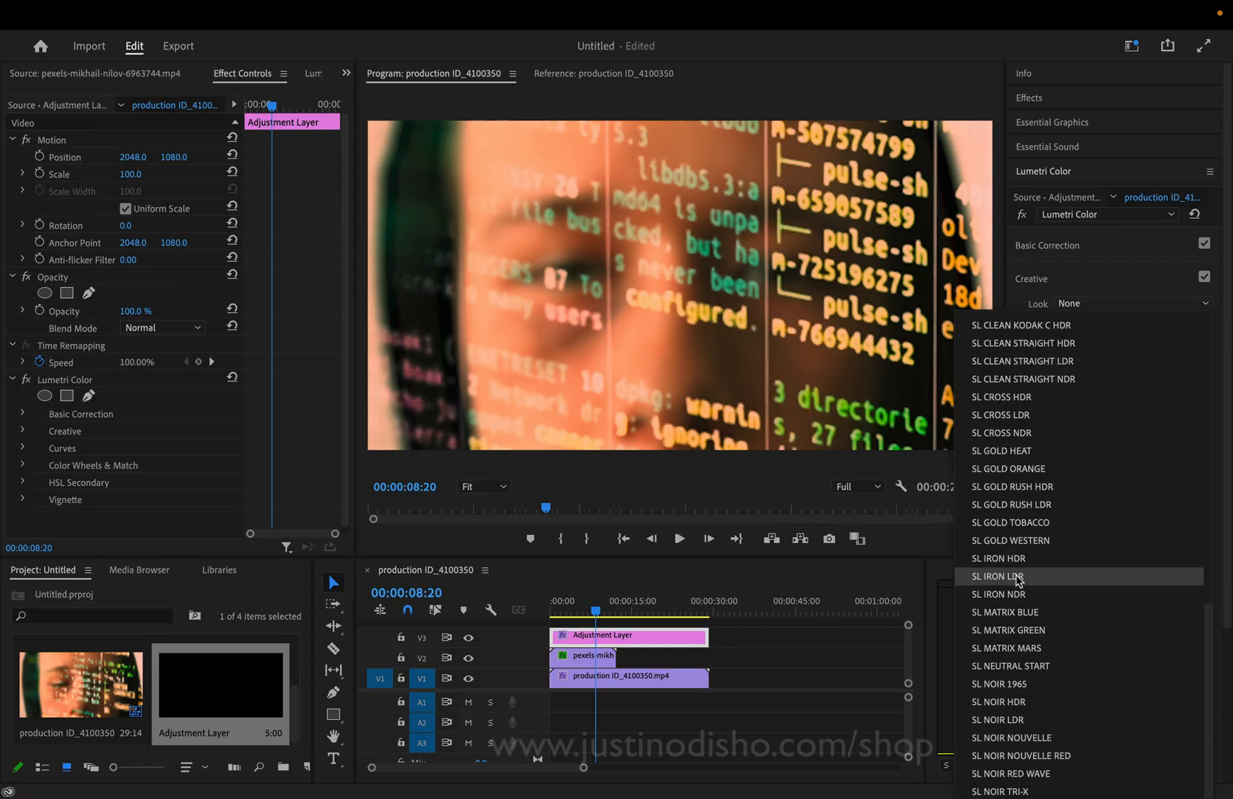
pyautogui.click(1008, 648)
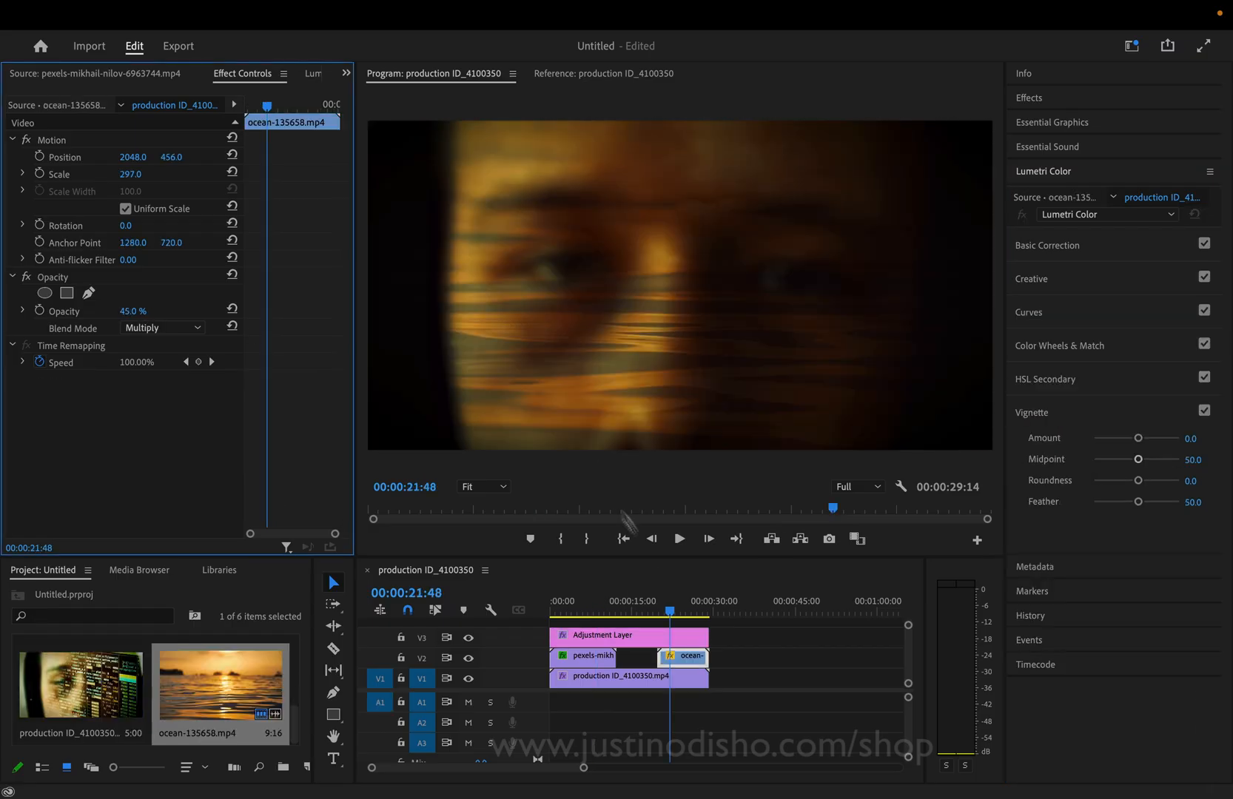
# - Load the ocean clip and play the overlay section blended with Multiply at 45%
pyautogui.click(161, 329)
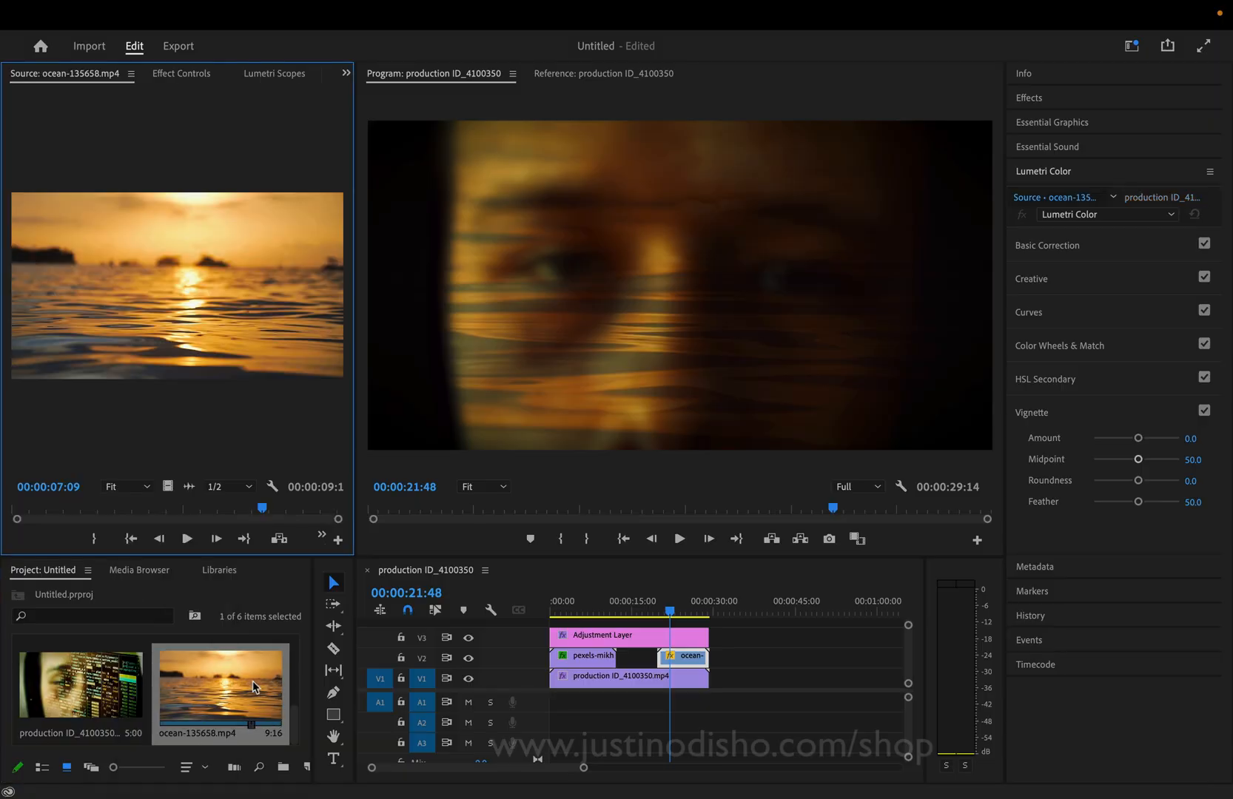
pyautogui.click(669, 604)
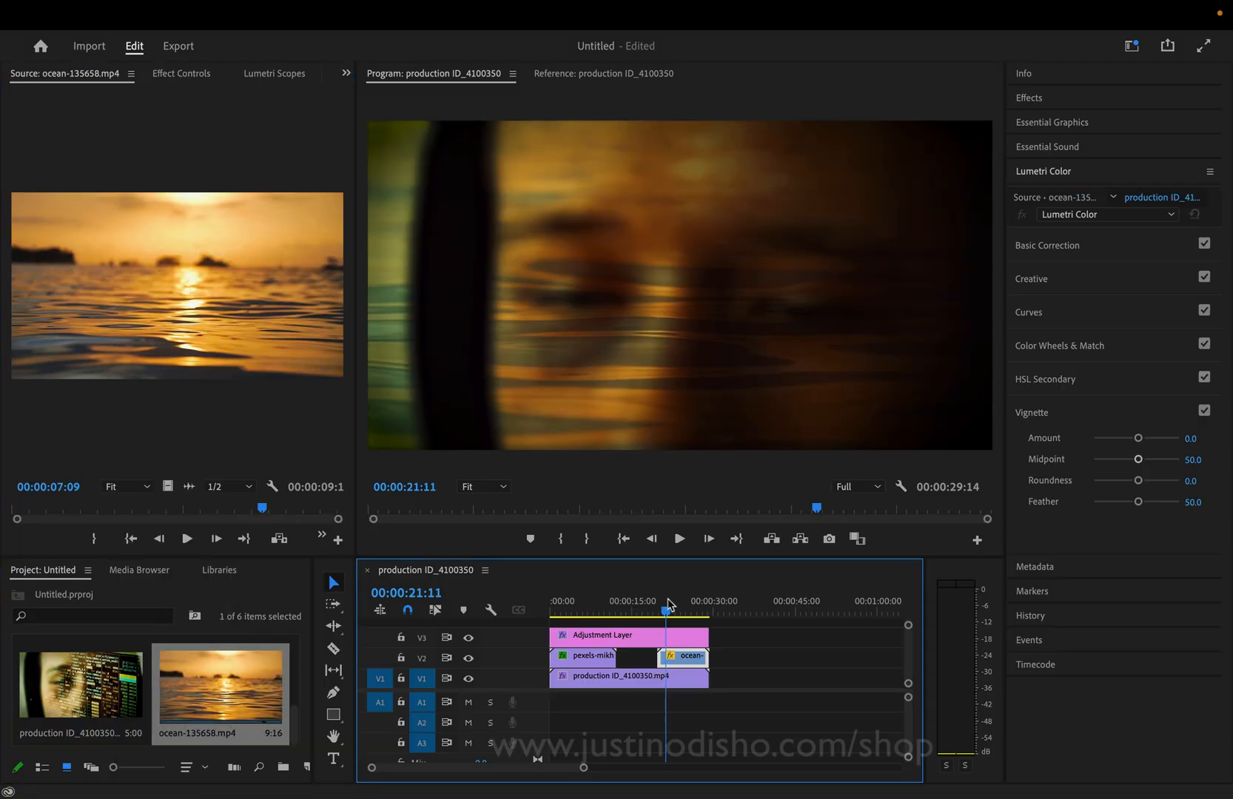
pyautogui.click(677, 539)
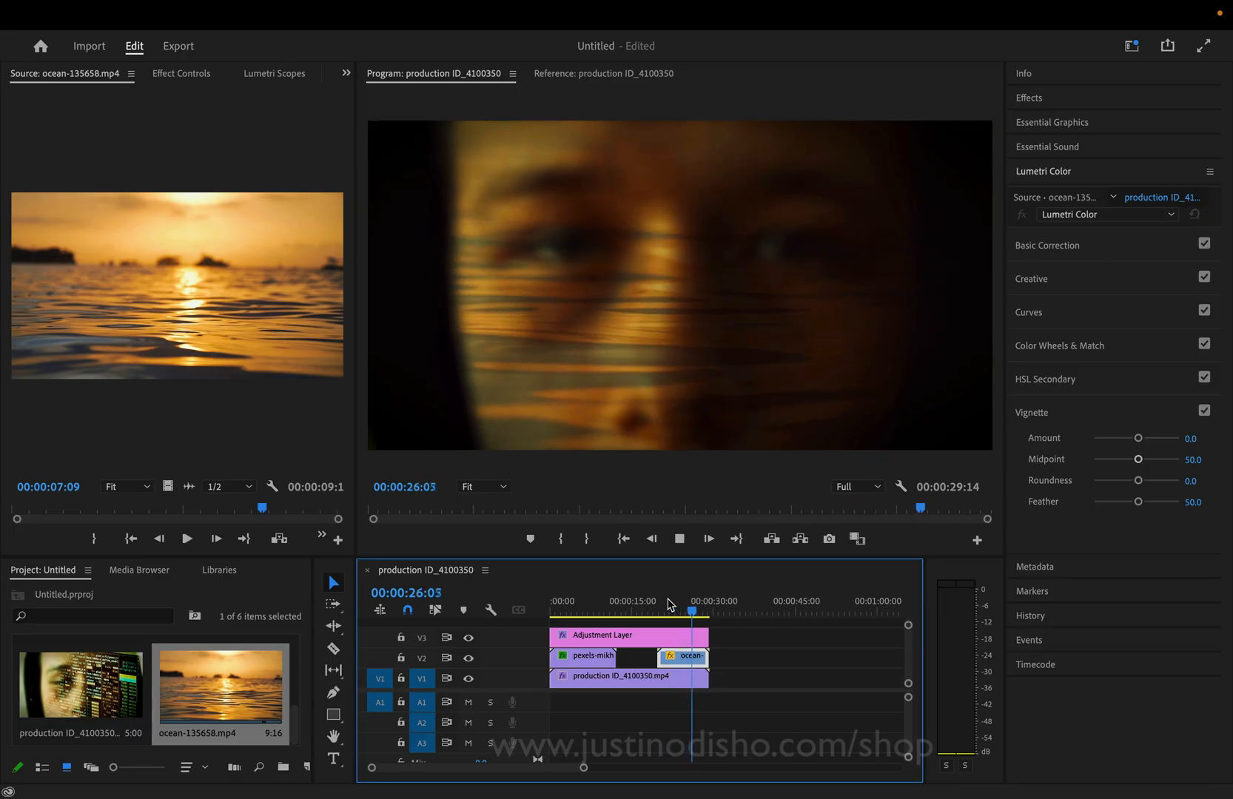
pyautogui.click(678, 539)
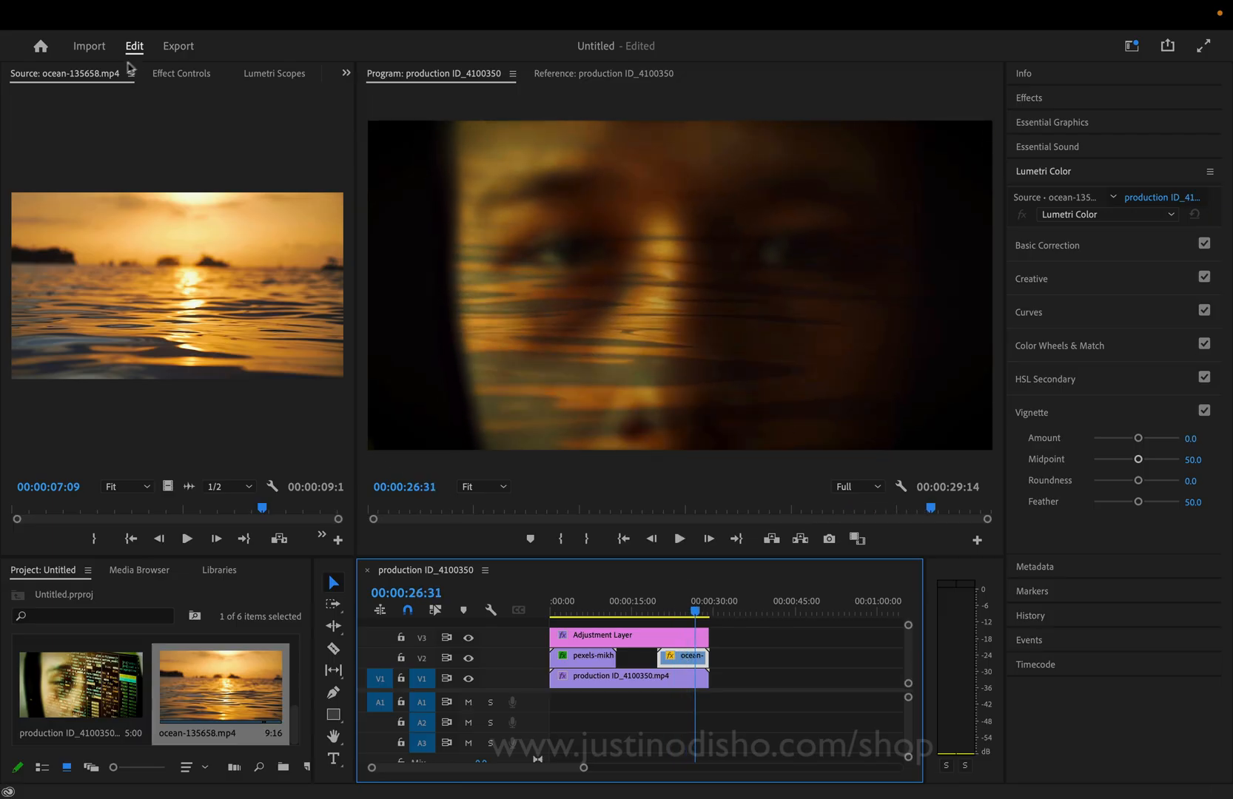
# - Switch the ocean overlay to Soft Light, play it back and toggle V3 to compare
pyautogui.click(162, 328)
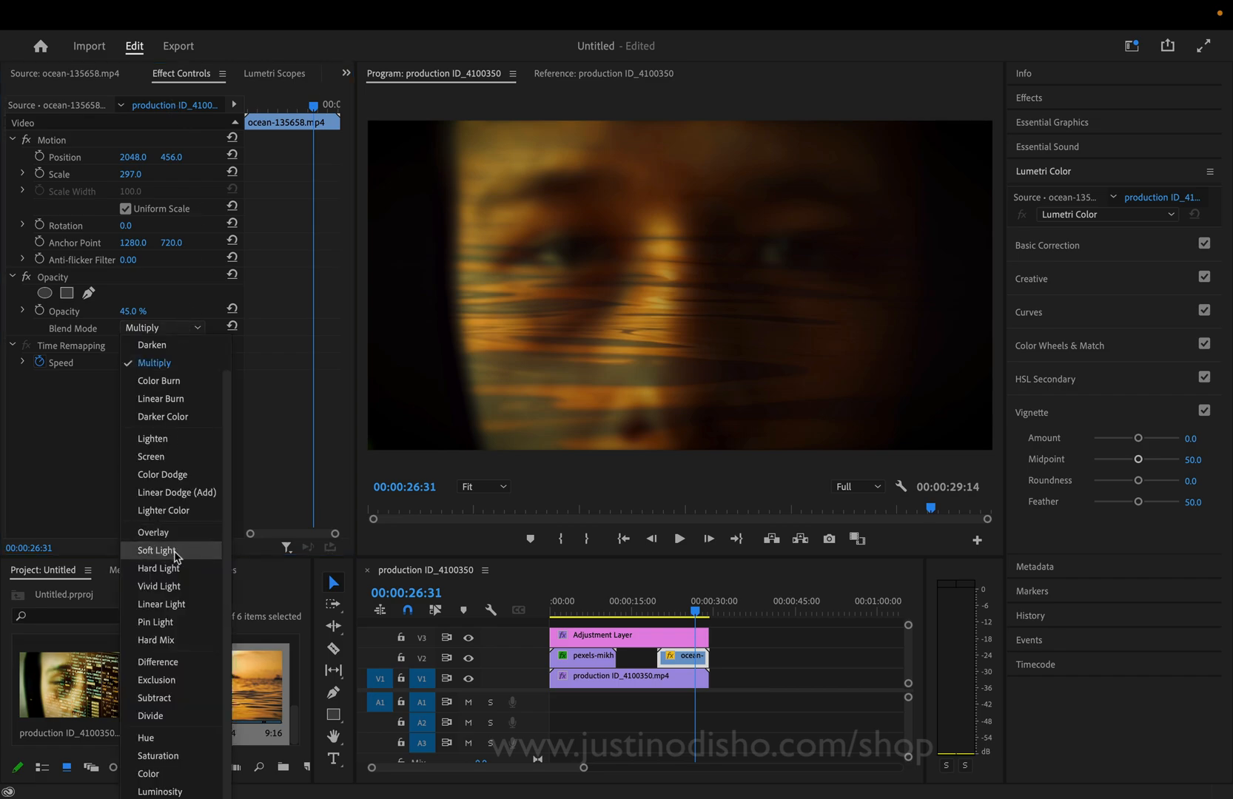
pyautogui.click(157, 551)
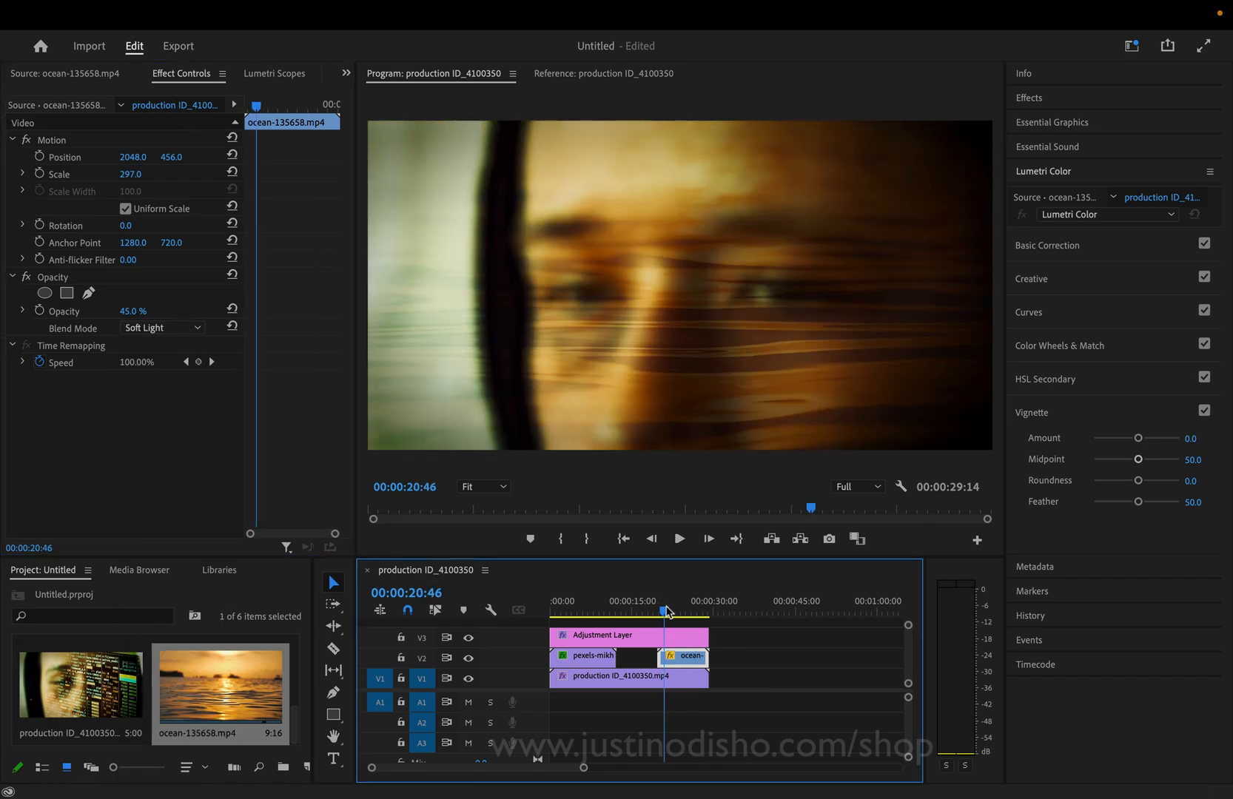
pyautogui.click(676, 539)
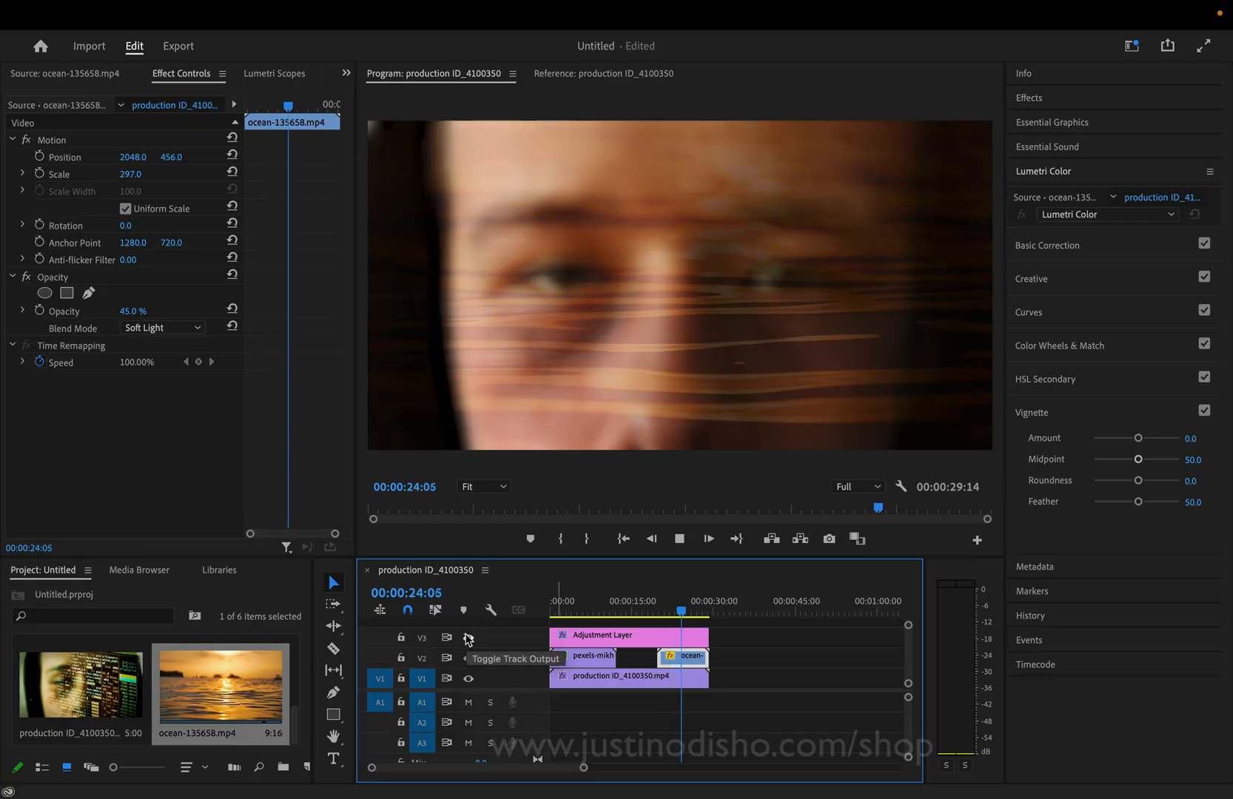
pyautogui.click(581, 600)
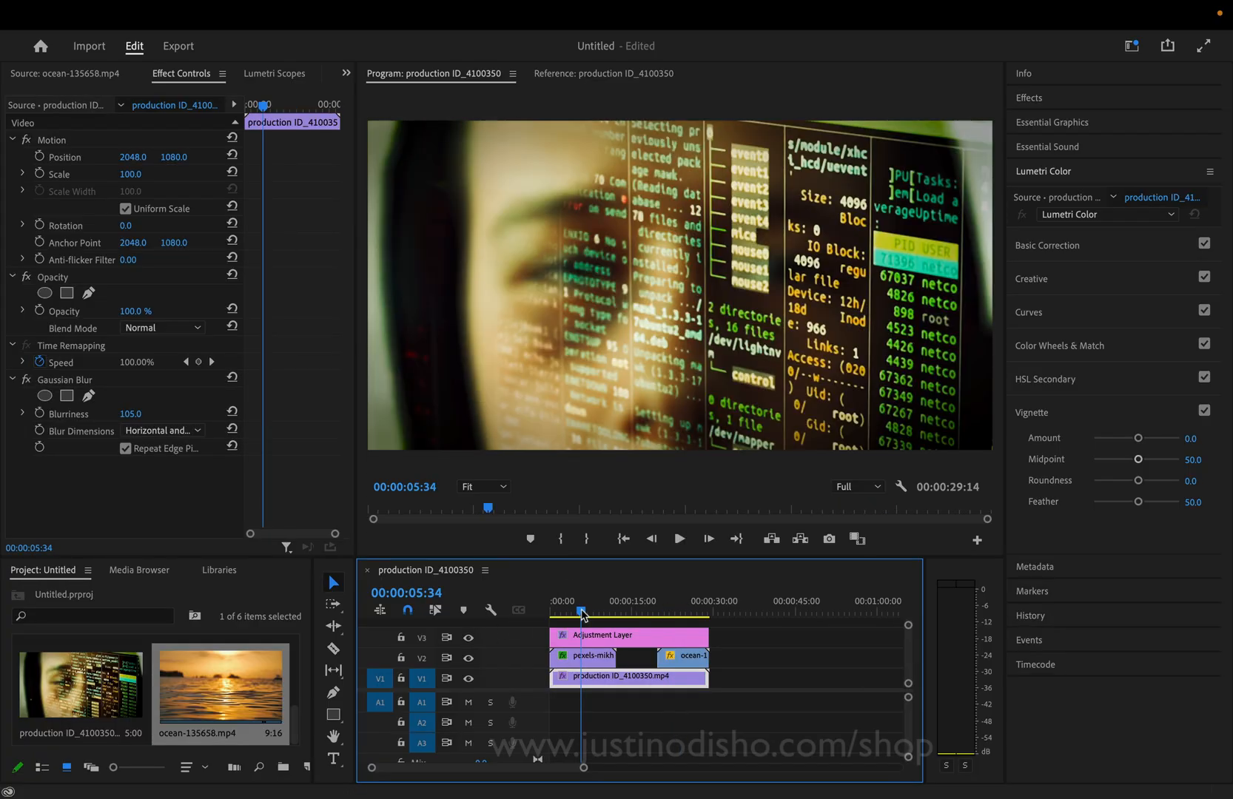
pyautogui.click(678, 538)
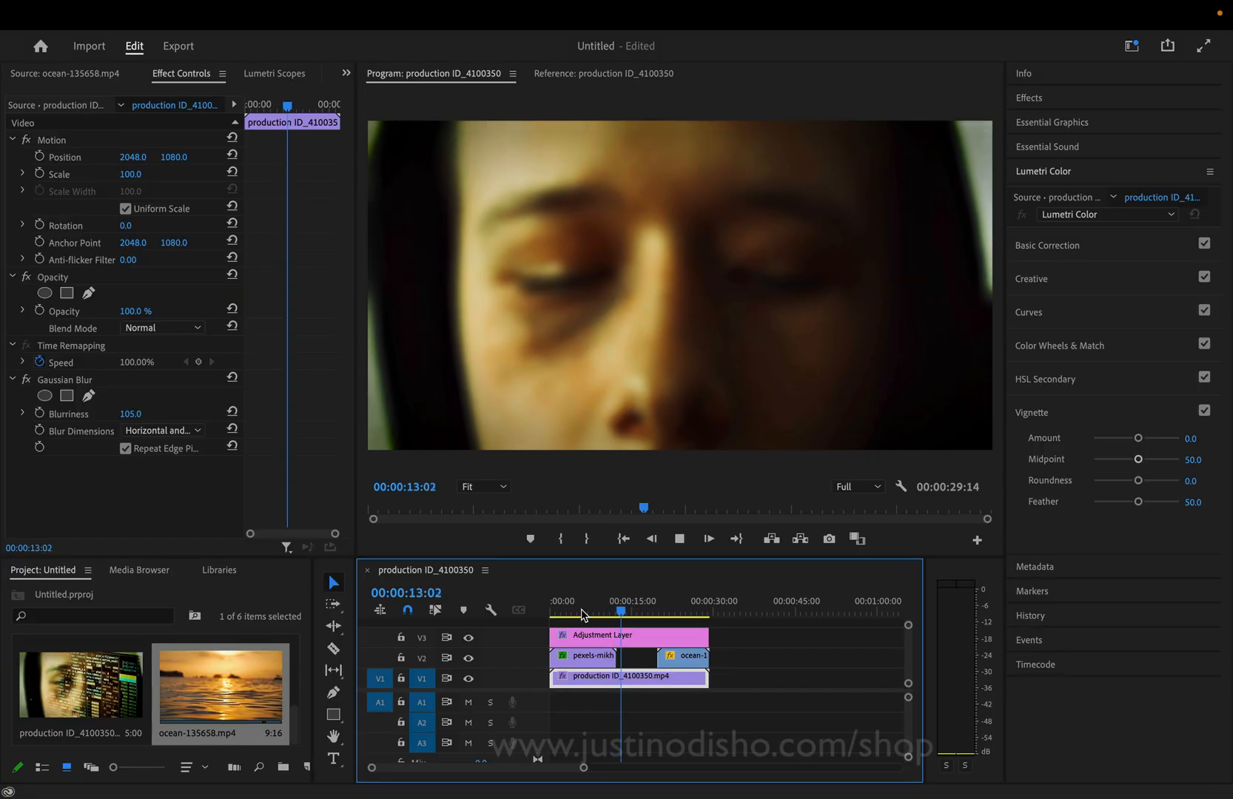
pyautogui.click(632, 612)
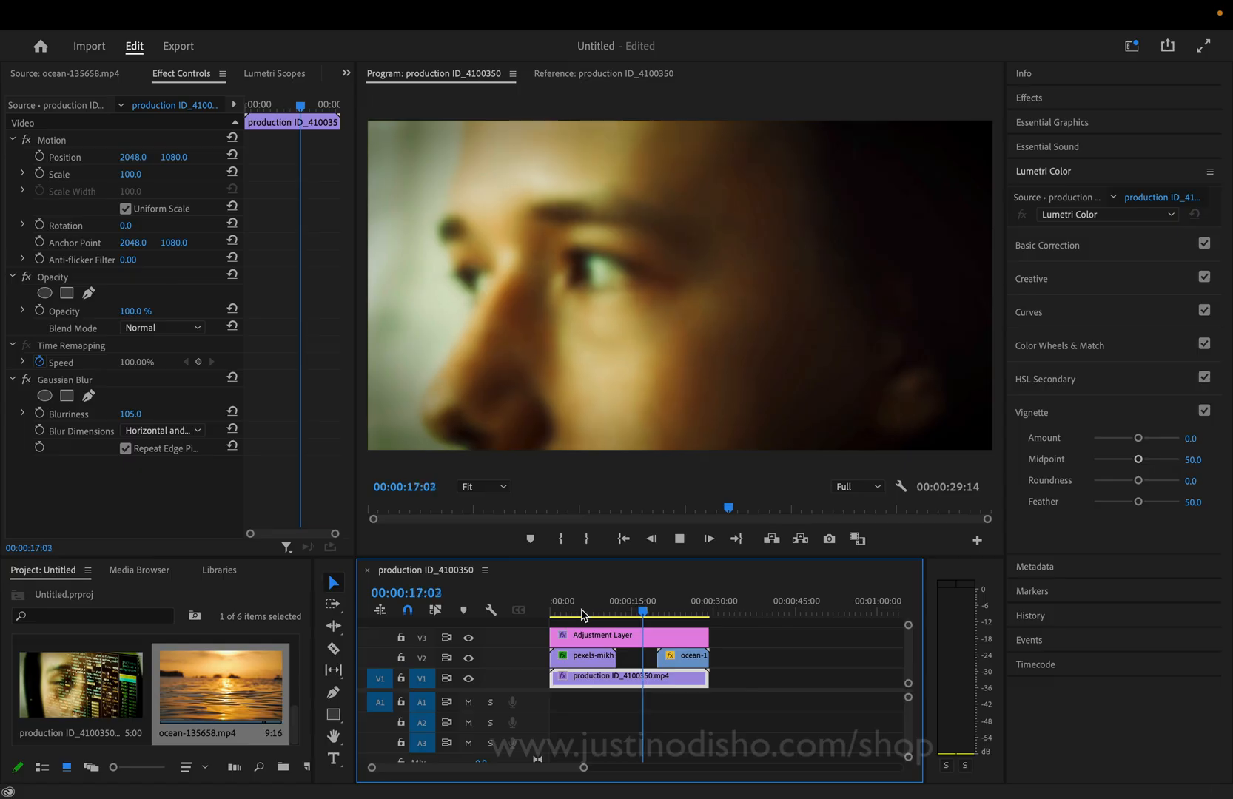
pyautogui.click(654, 610)
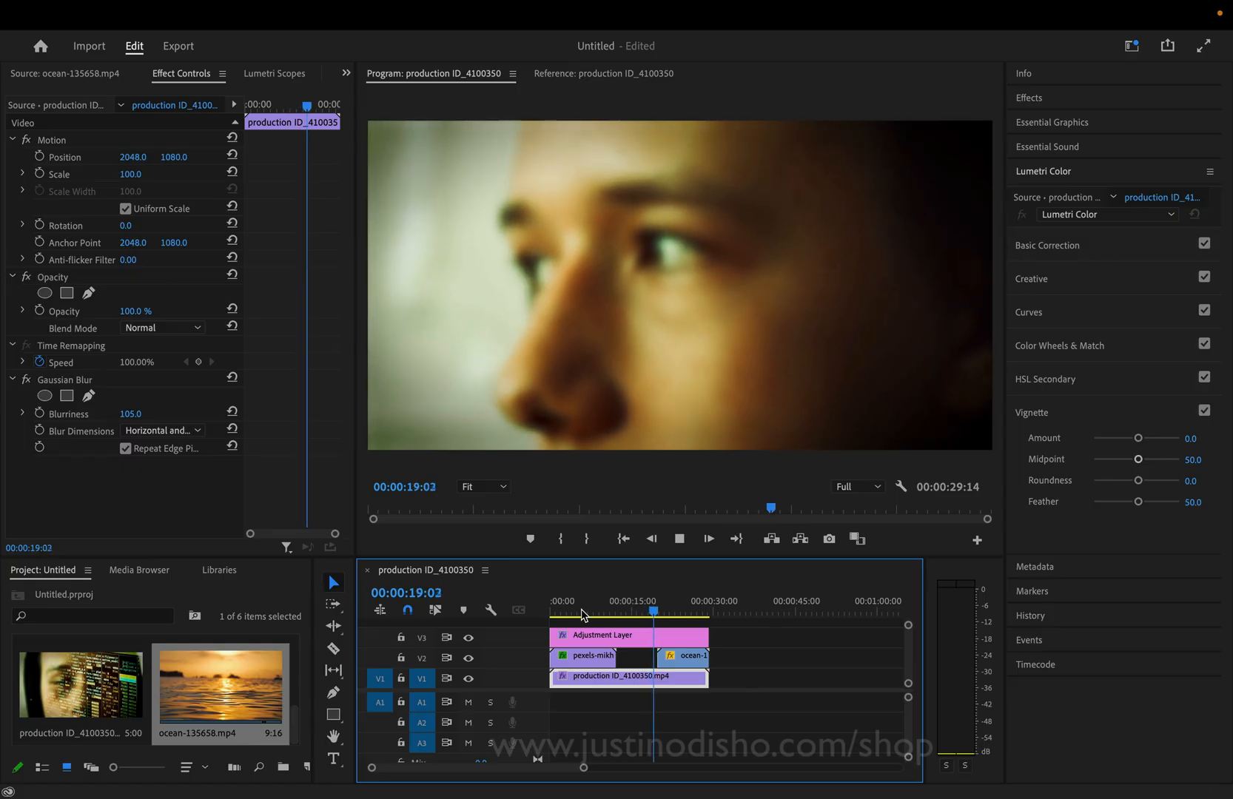